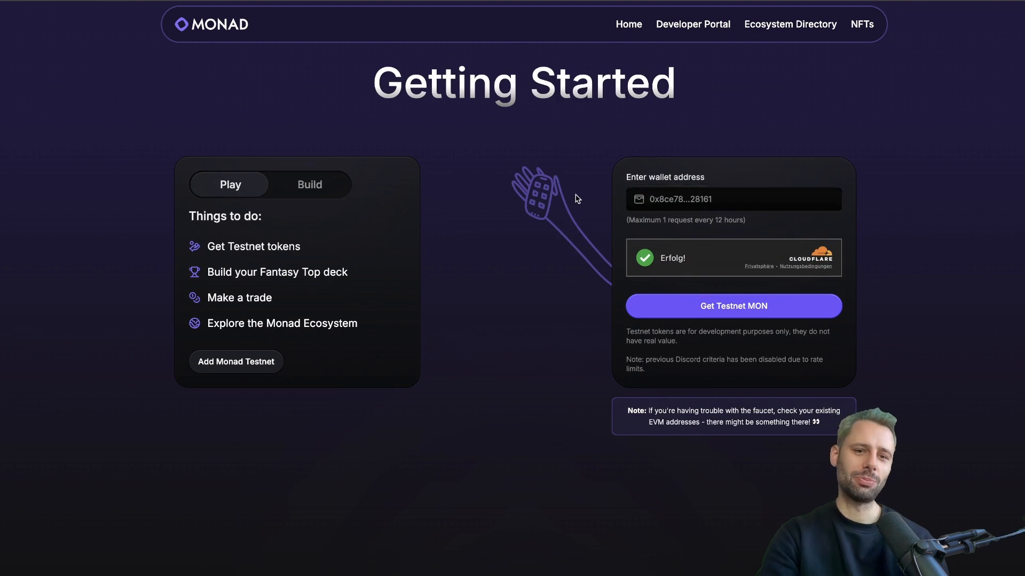
mouse_move(511, 186)
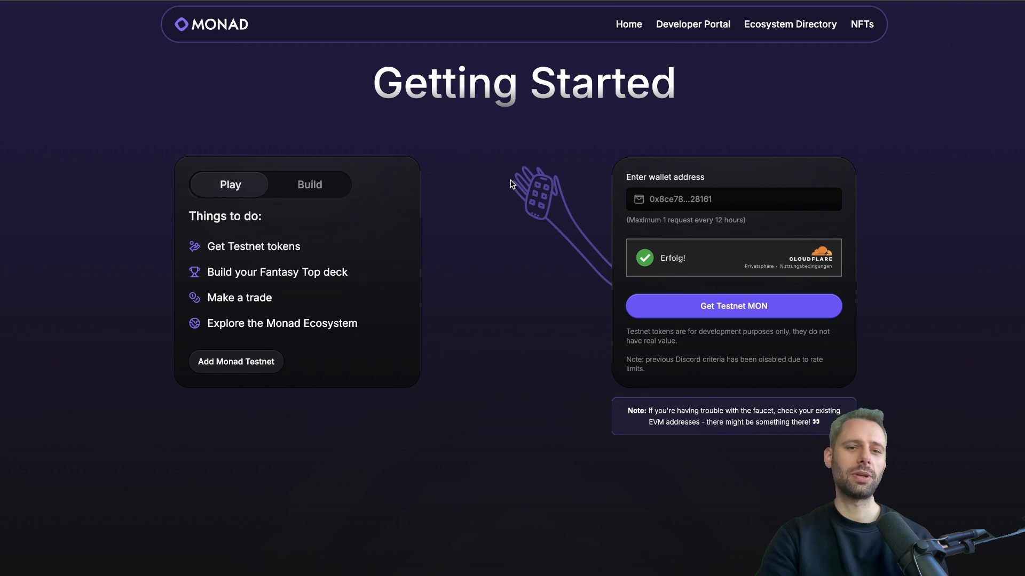
Scroll down the portal past the faucet, Spotlight and Trending to the Make Your First Trade cards
scroll(down, 3)
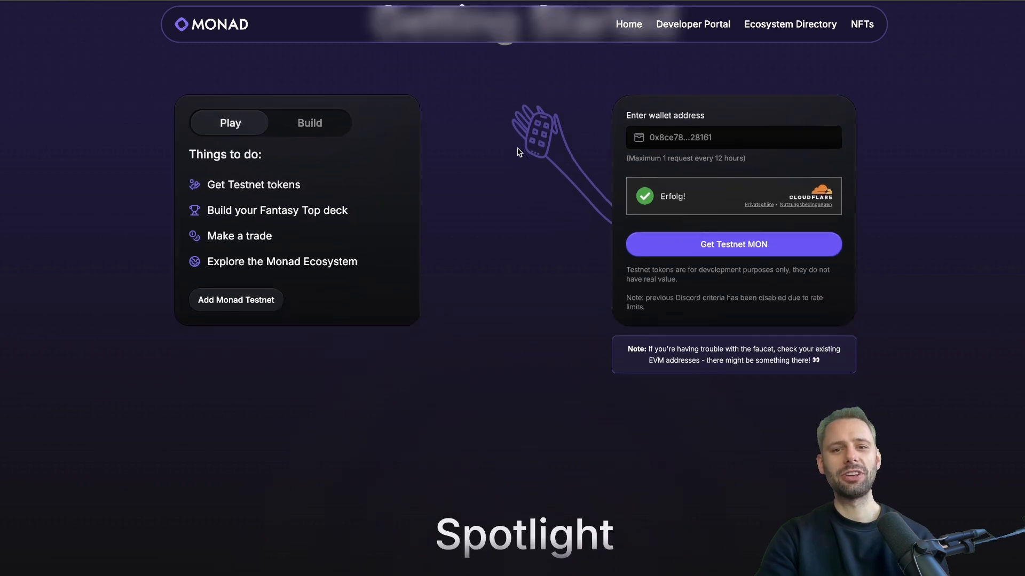
scroll(down, 3)
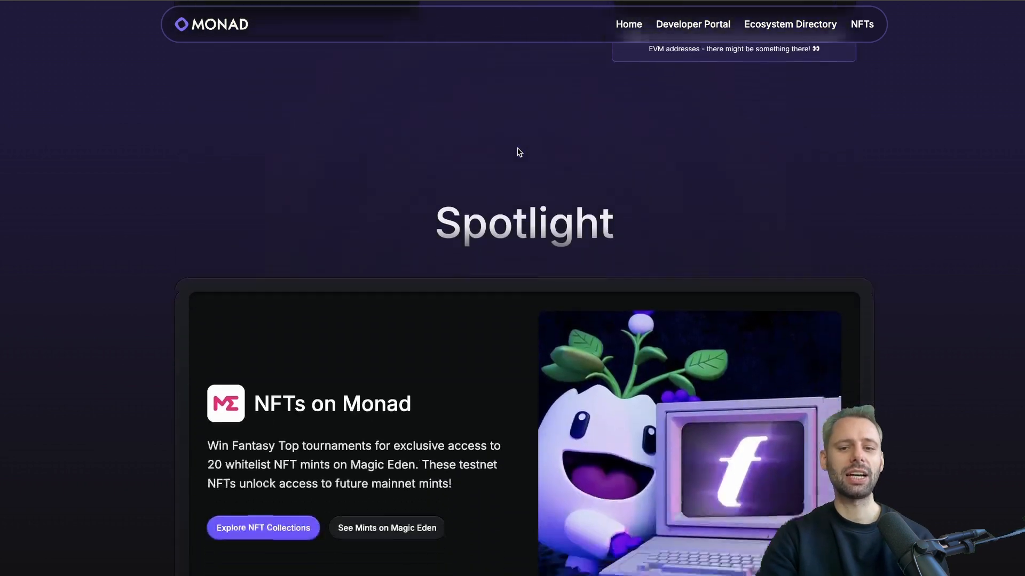
scroll(down, 3)
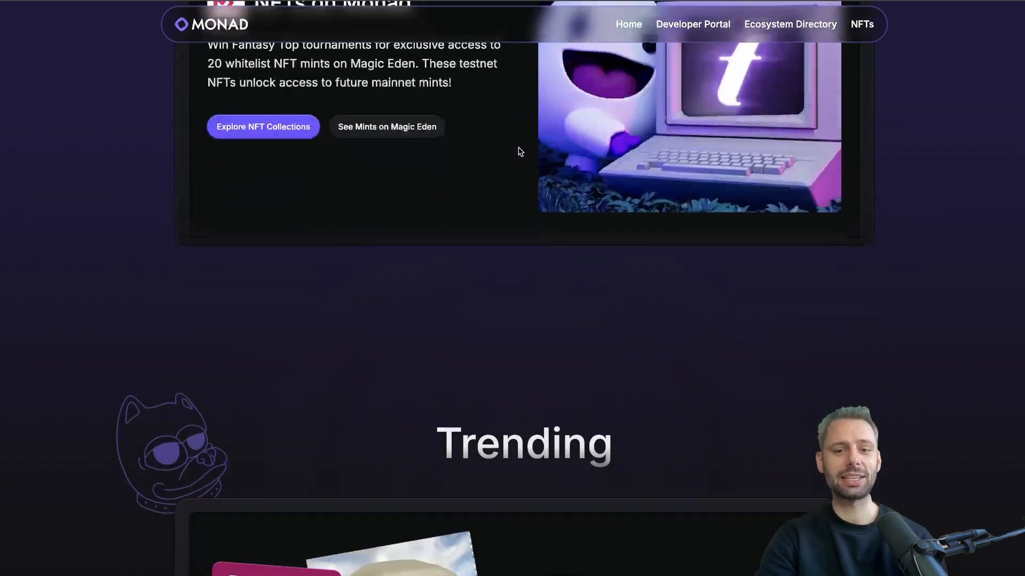
scroll(down, 3)
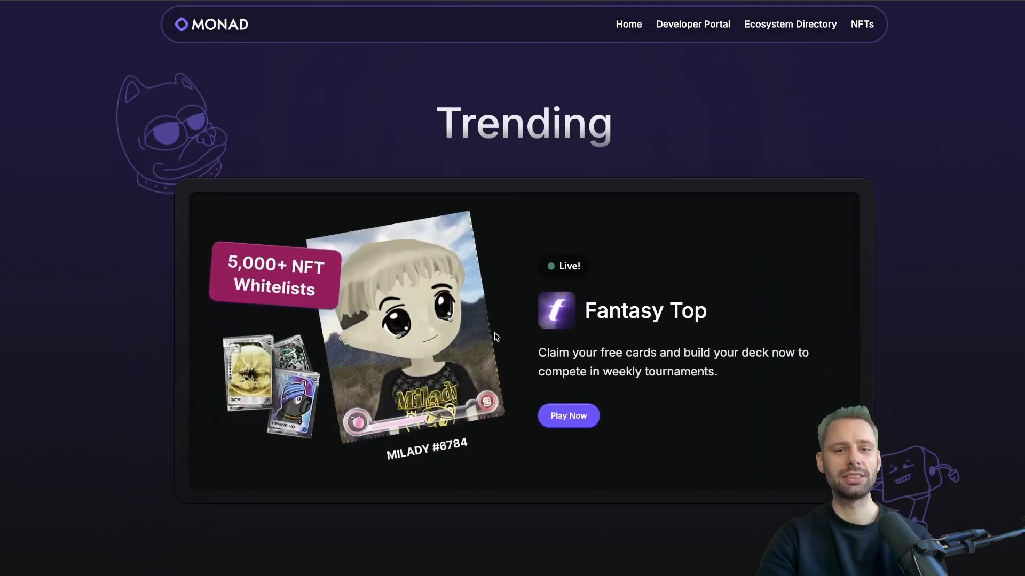
scroll(down, 3)
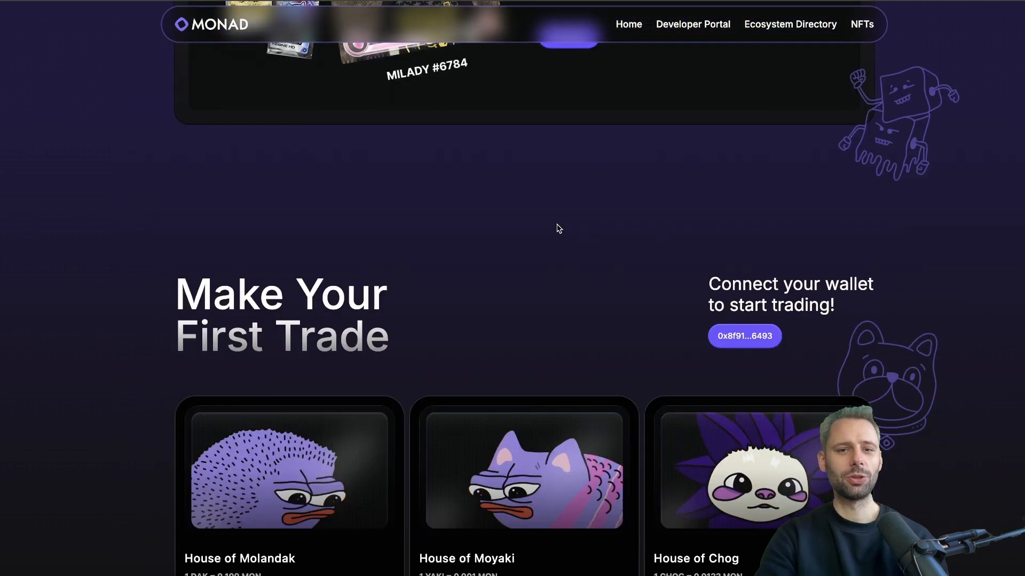
scroll(down, 3)
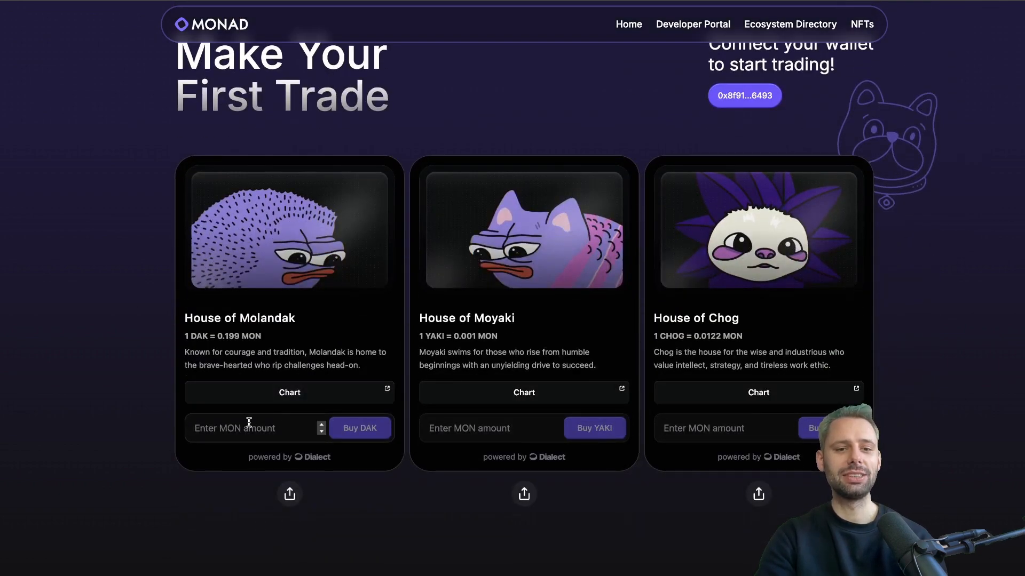
mouse_move(487, 134)
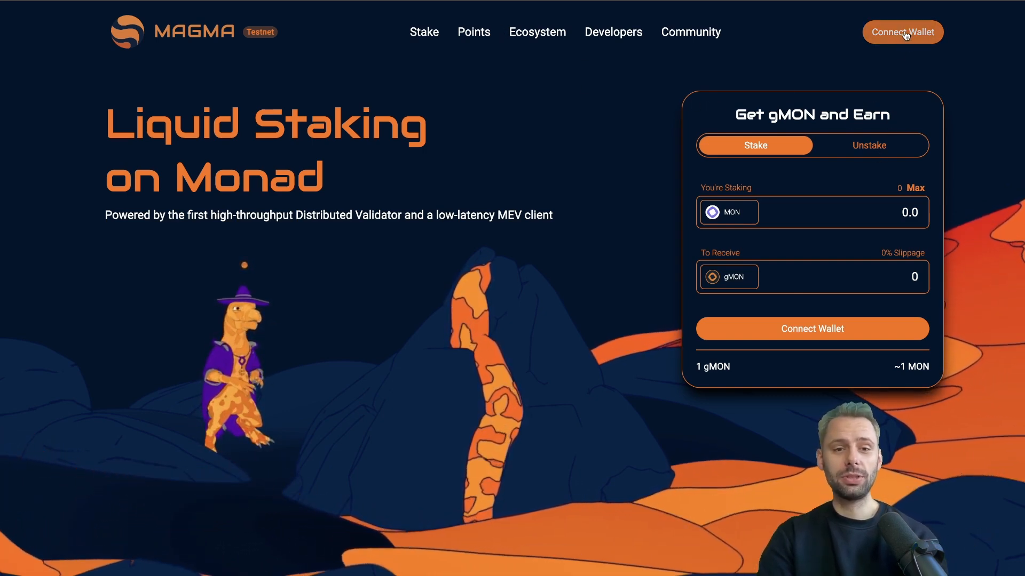
Connect the wallet to Magma and stake 1 MON for 1 gMON, confirming the transaction
click(902, 31)
text(1)
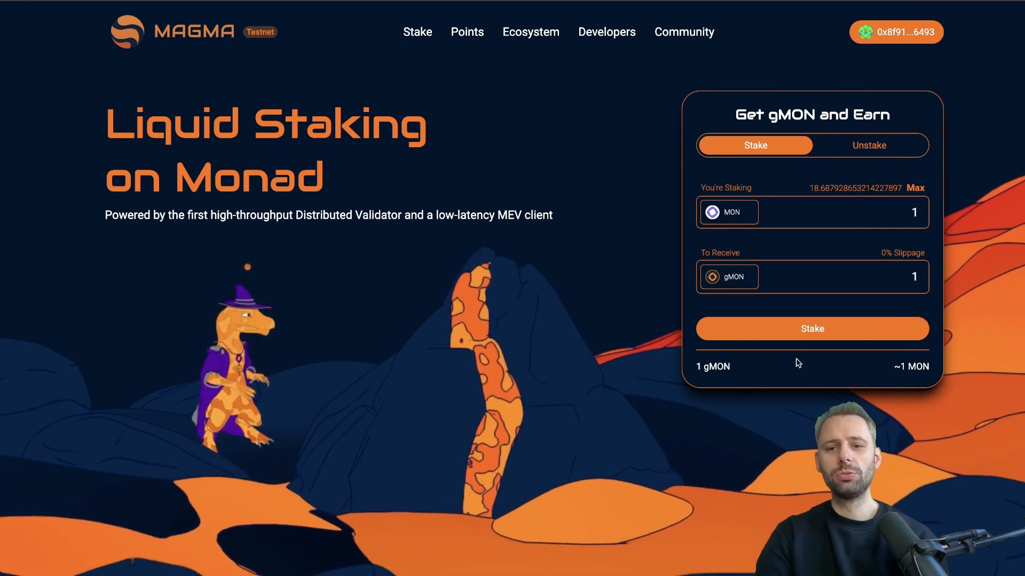
click(811, 329)
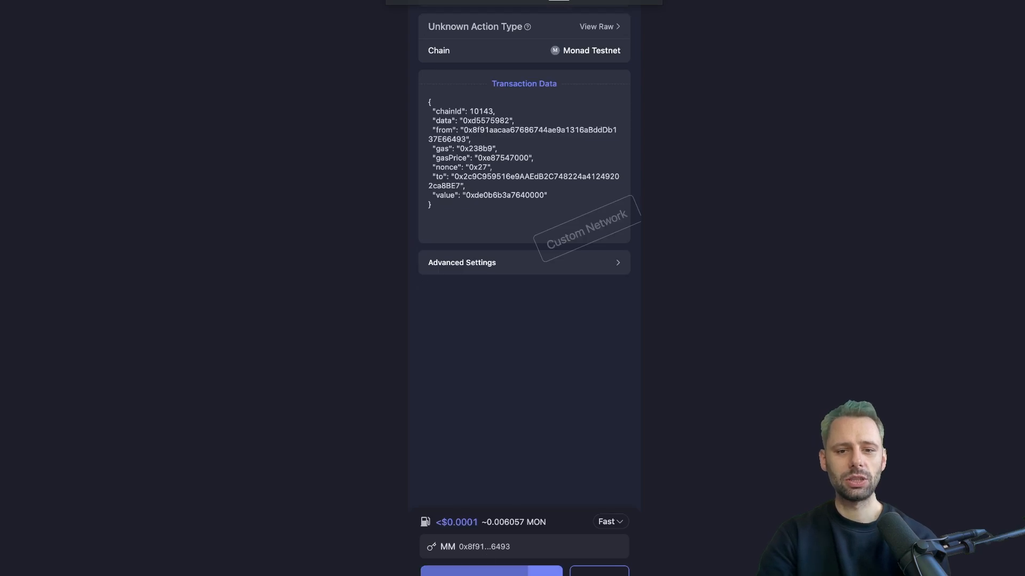
click(489, 570)
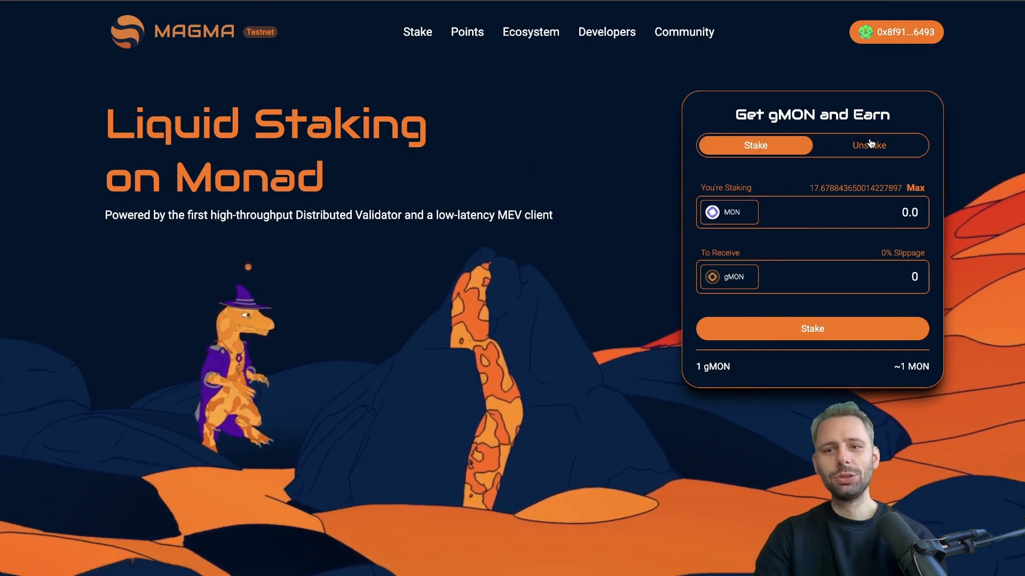
Unstake 0.5 gMON back to MON, then check the Stake balance and return to Unstake
click(868, 146)
text(0.5)
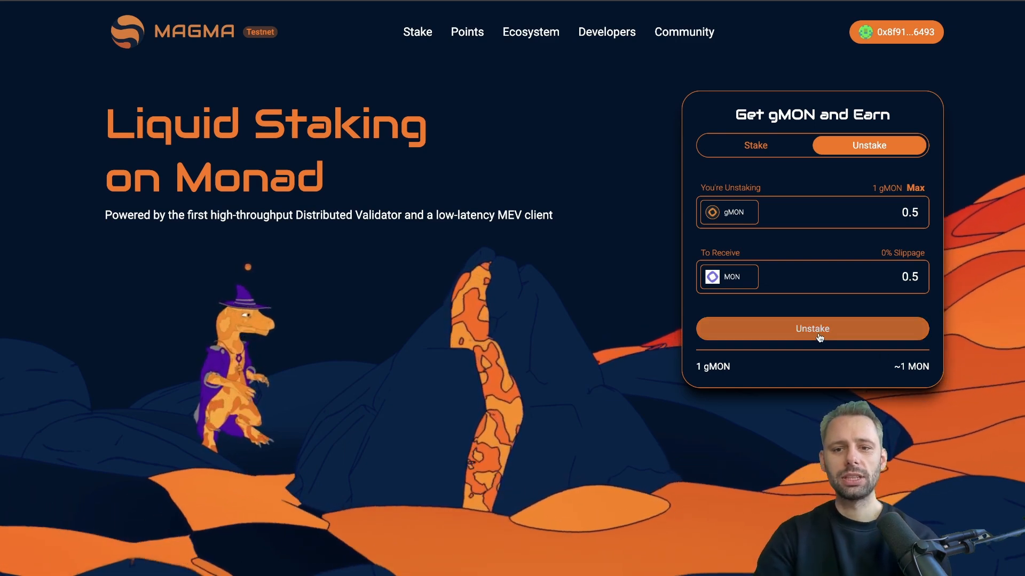
click(811, 329)
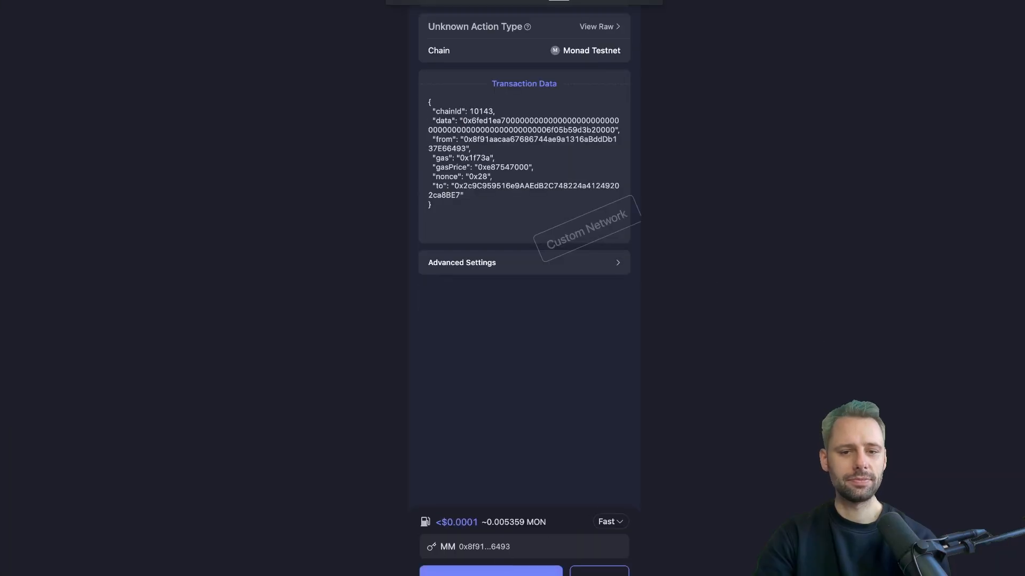
click(490, 570)
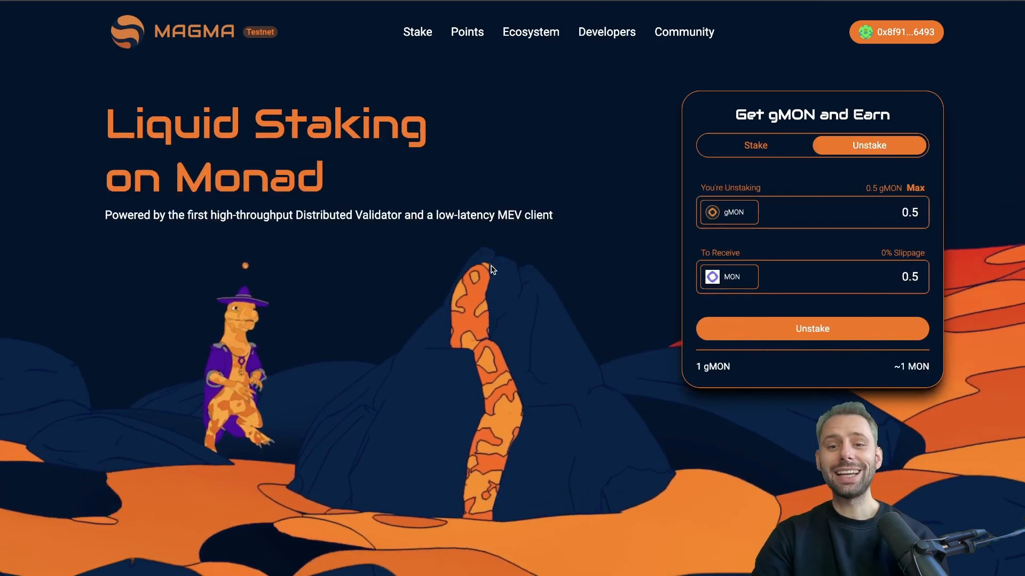
mouse_move(691, 144)
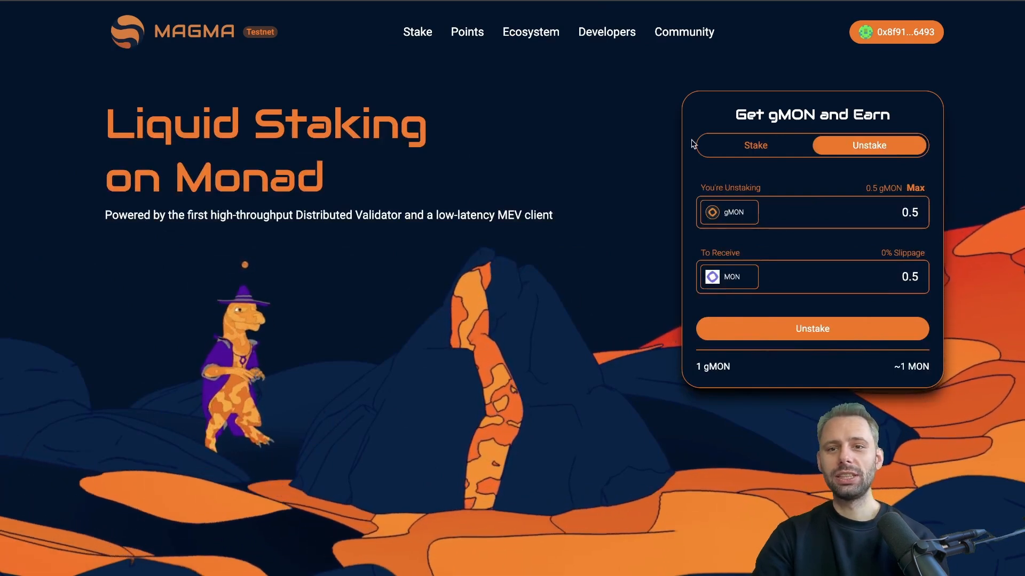
click(755, 145)
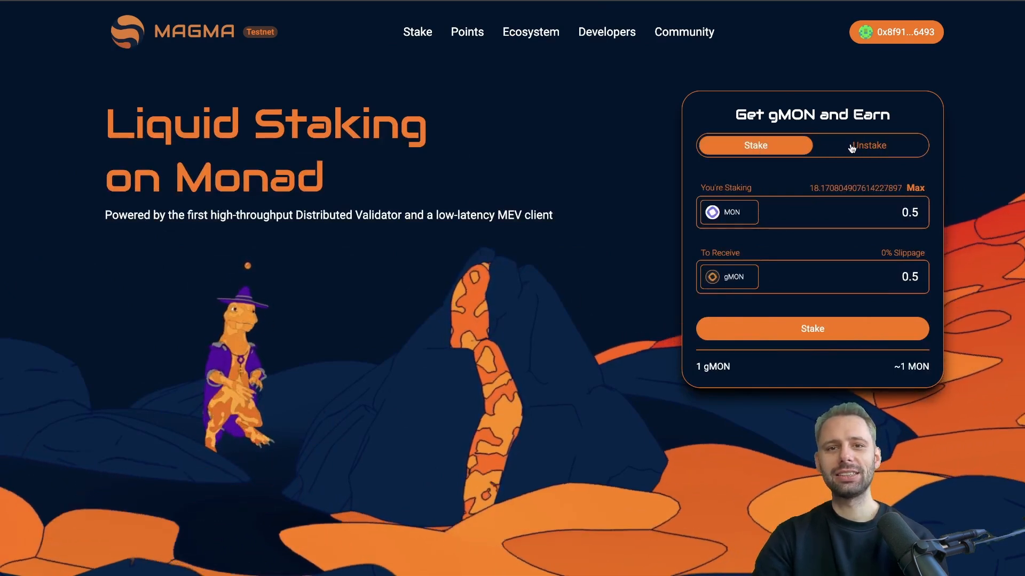
click(869, 145)
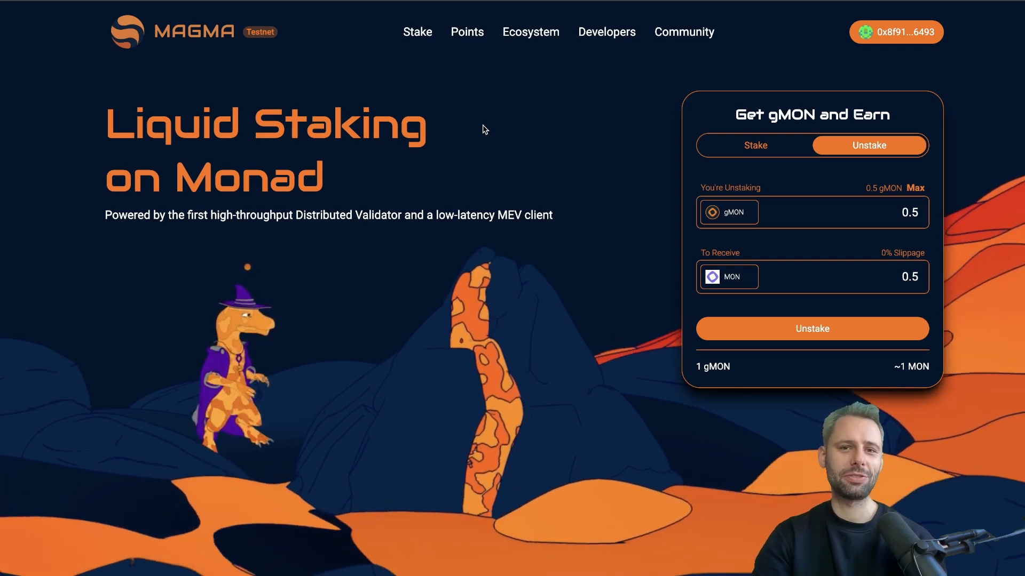
Connect the wallet to aPriori and approve the site connection
click(754, 145)
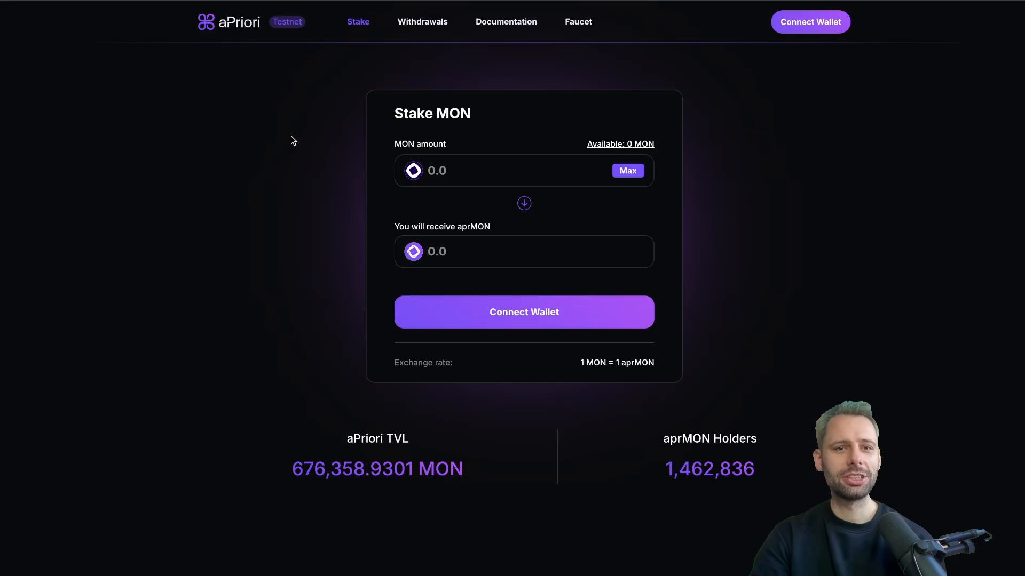
mouse_move(498, 183)
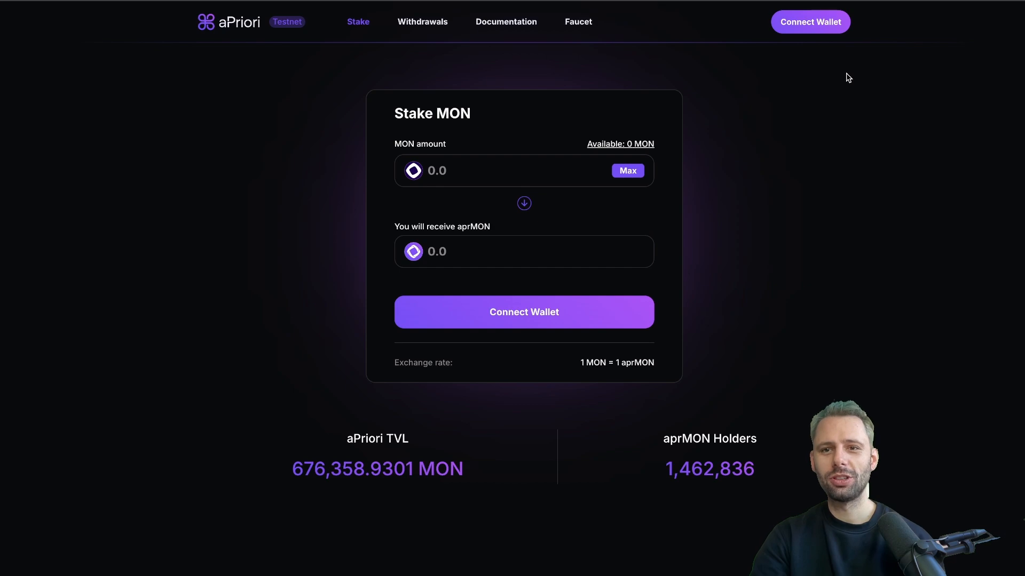
click(810, 22)
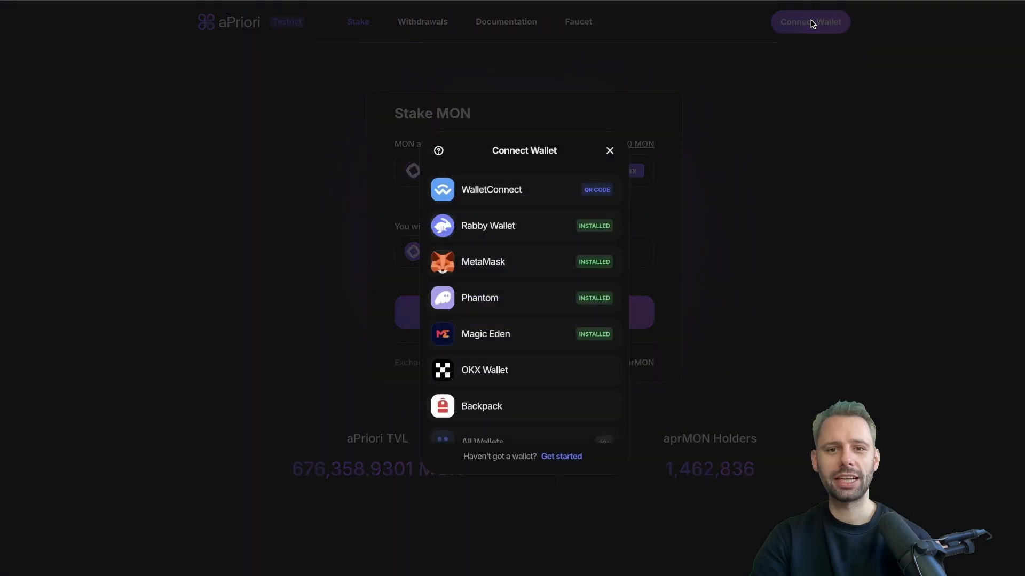
click(491, 190)
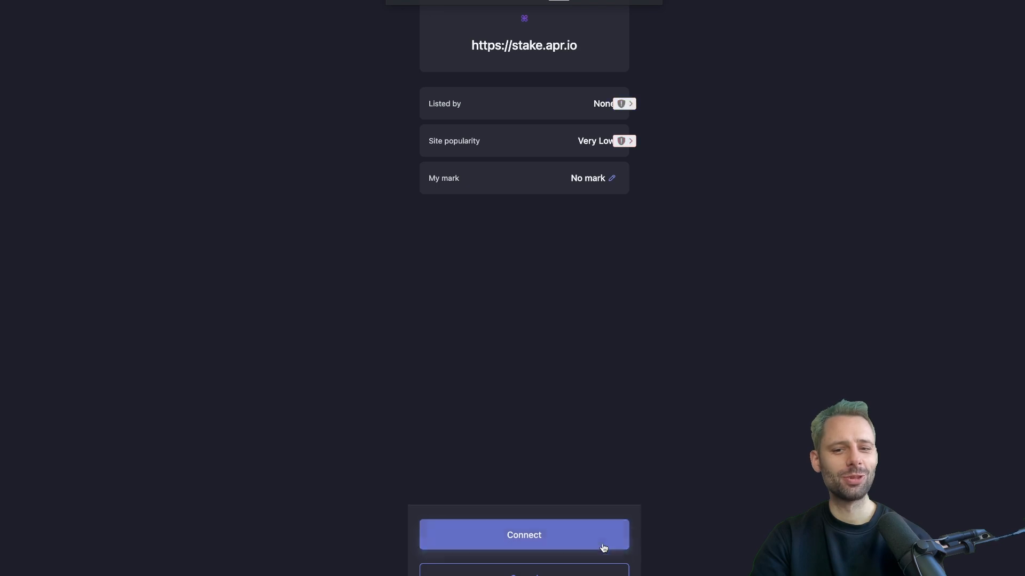
click(523, 535)
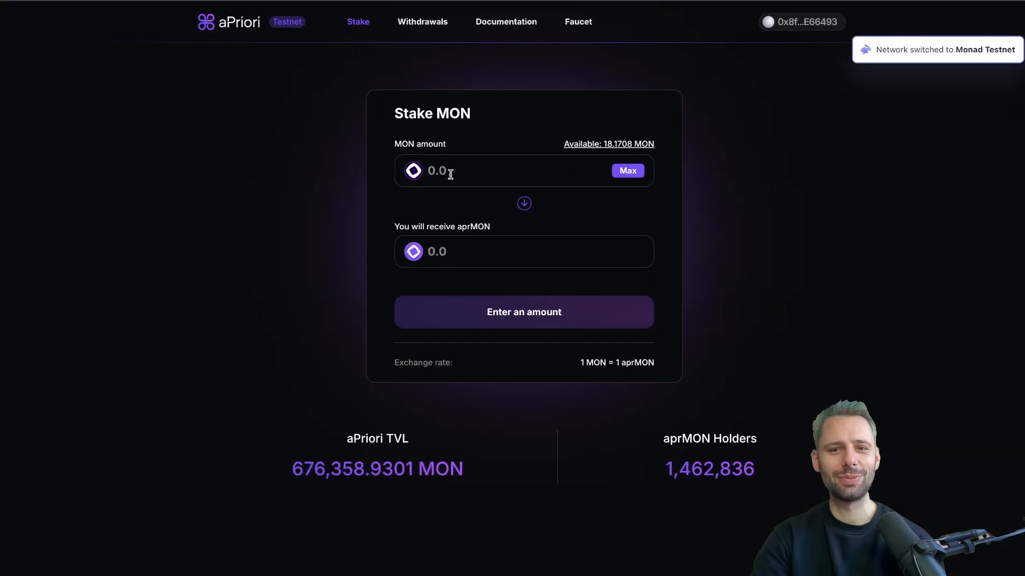
Stake 1 MON for aprMON on aPriori and confirm the transaction
click(510, 171)
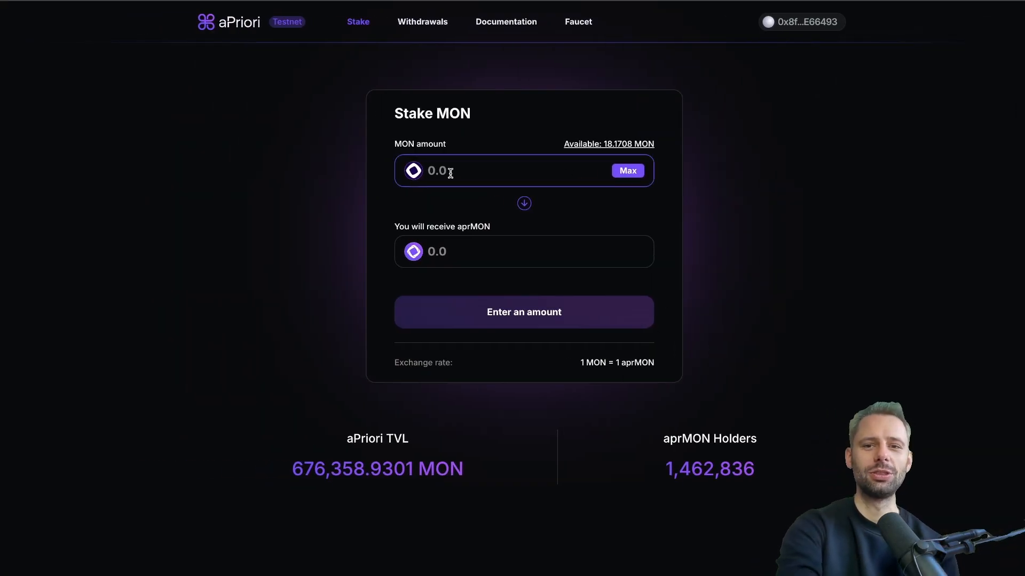
text(1)
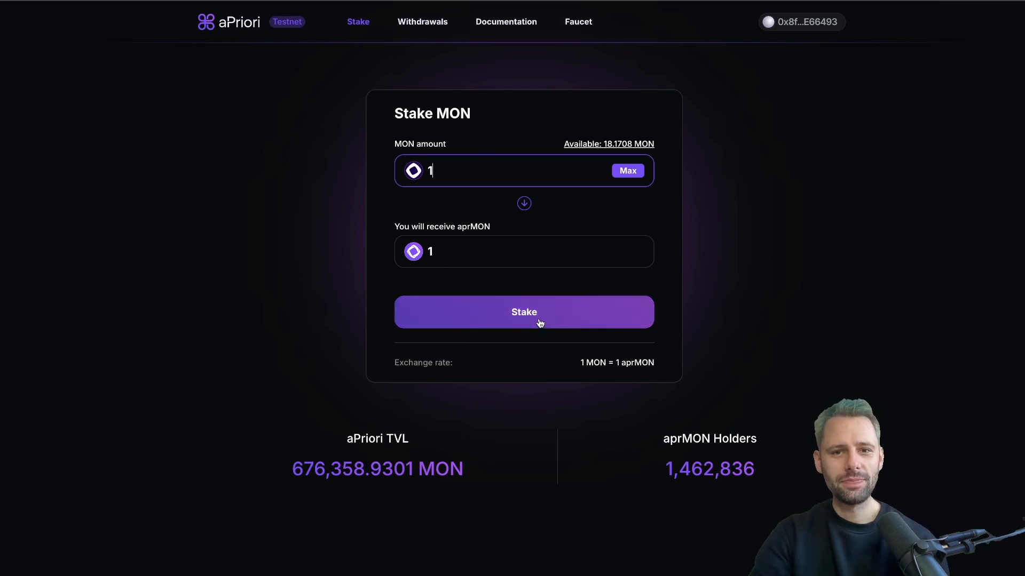
mouse_move(492, 229)
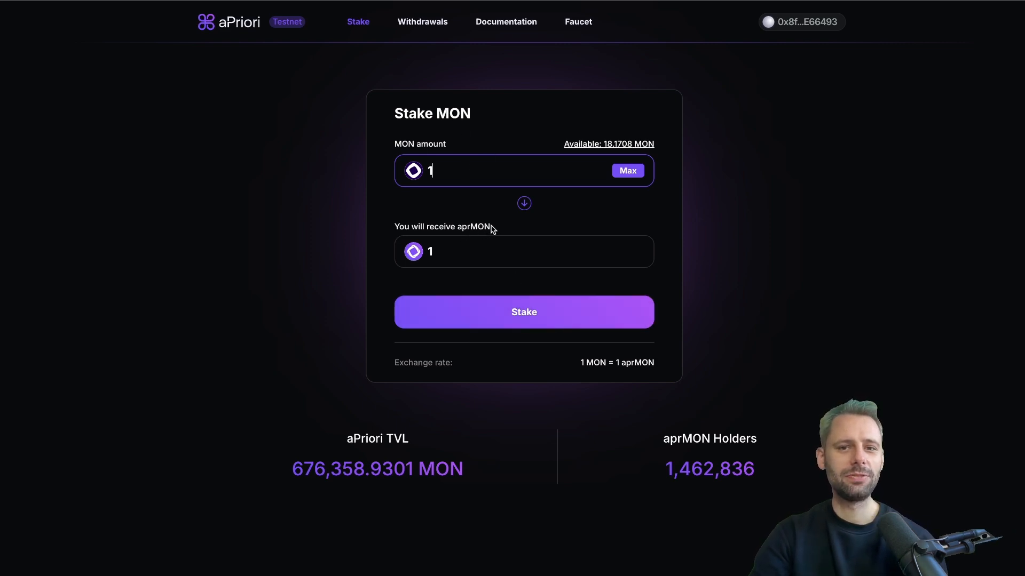
click(523, 312)
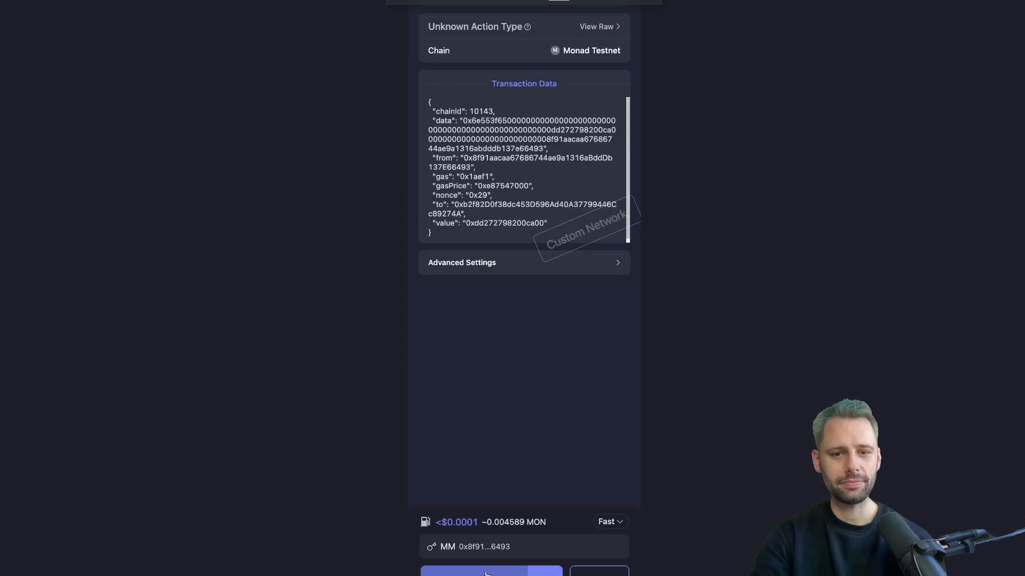
click(474, 571)
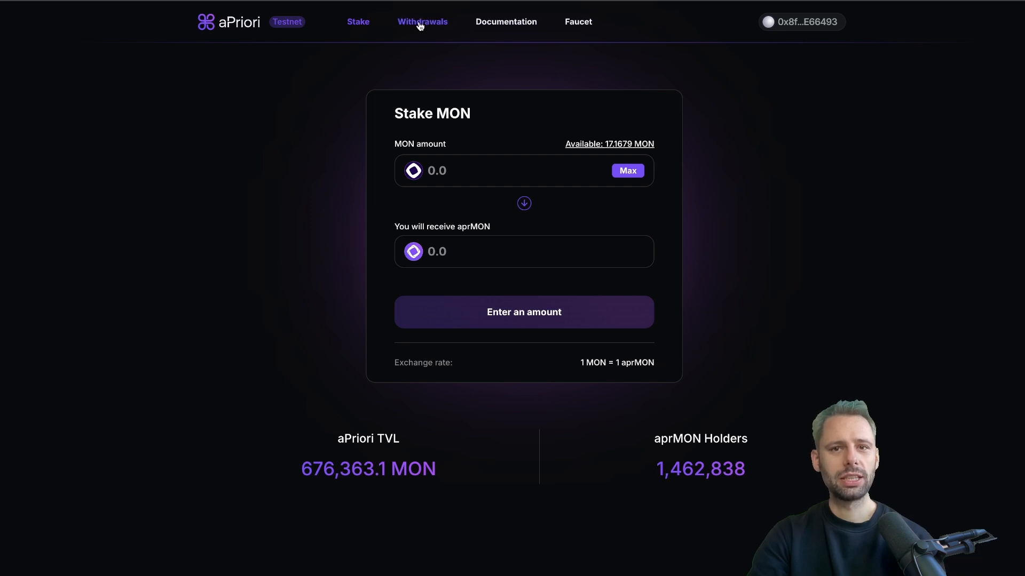
Request withdrawal of the full 0.996 aprMON balance from the Withdrawals page
click(423, 21)
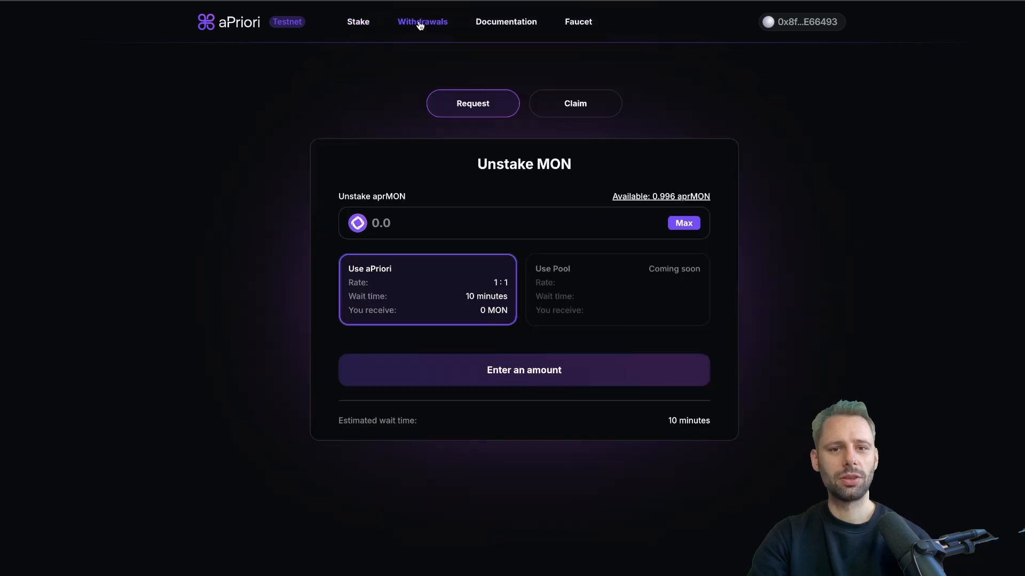
click(683, 223)
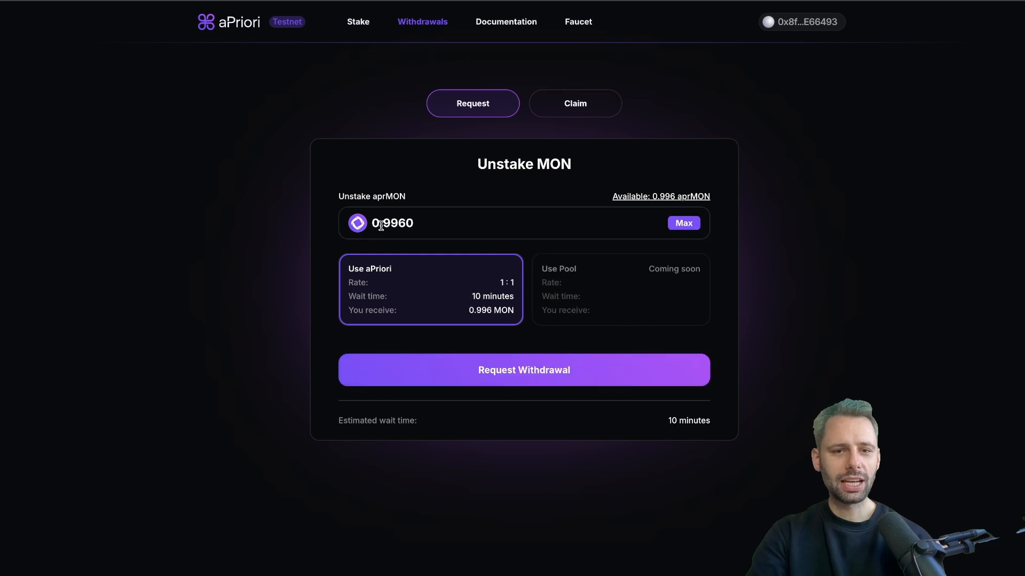
mouse_move(393, 302)
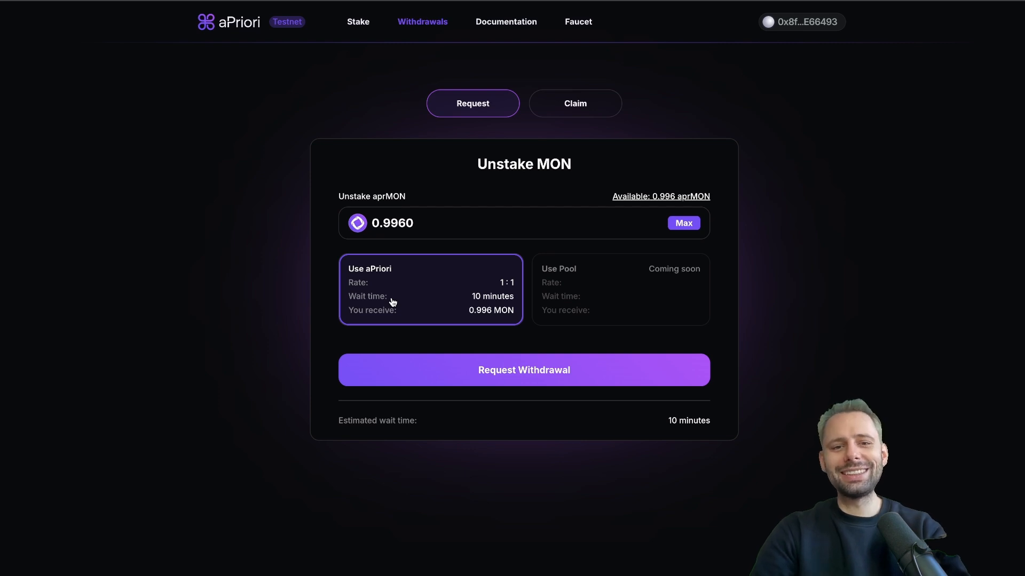
mouse_move(402, 311)
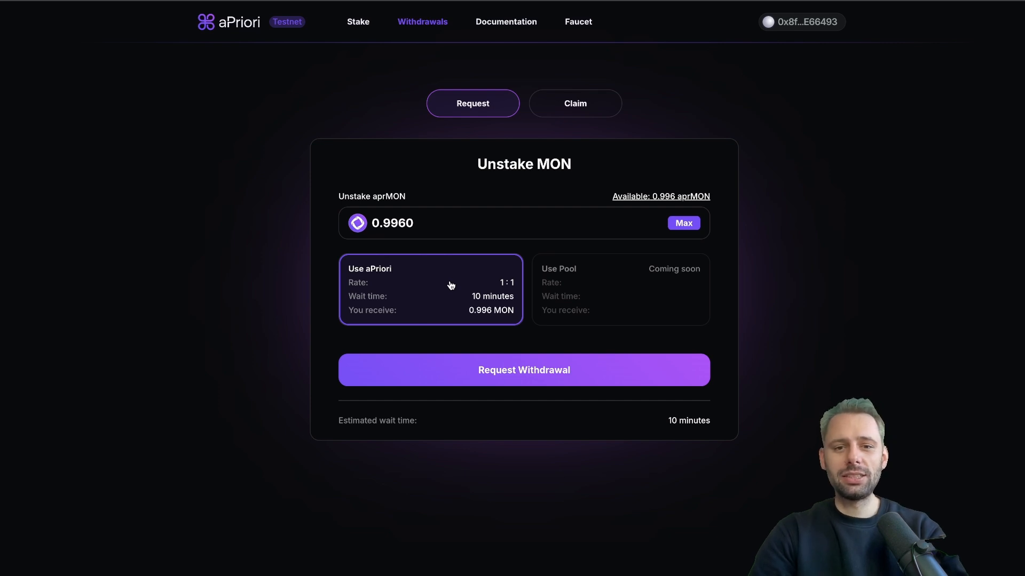
mouse_move(529, 358)
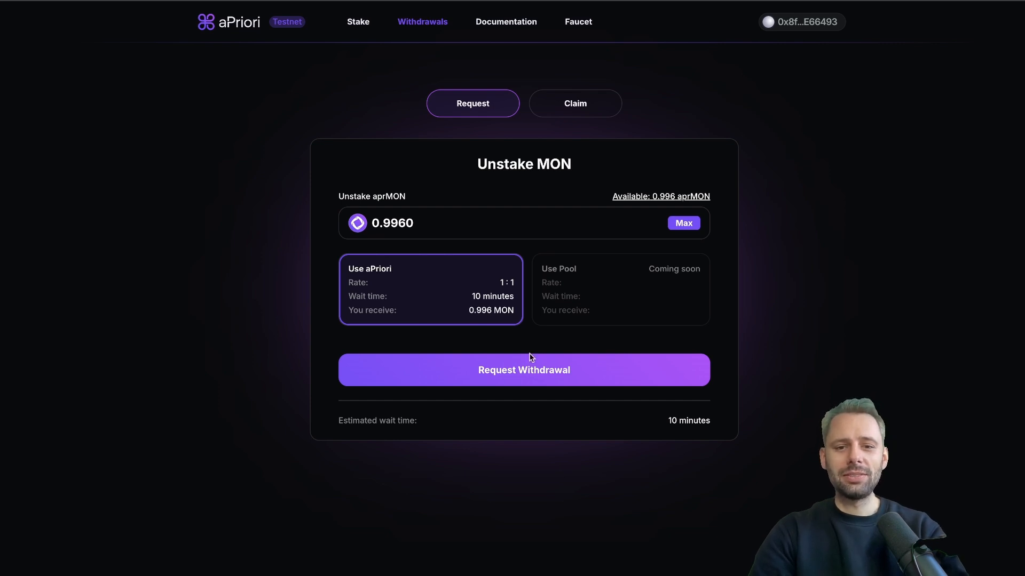
click(524, 369)
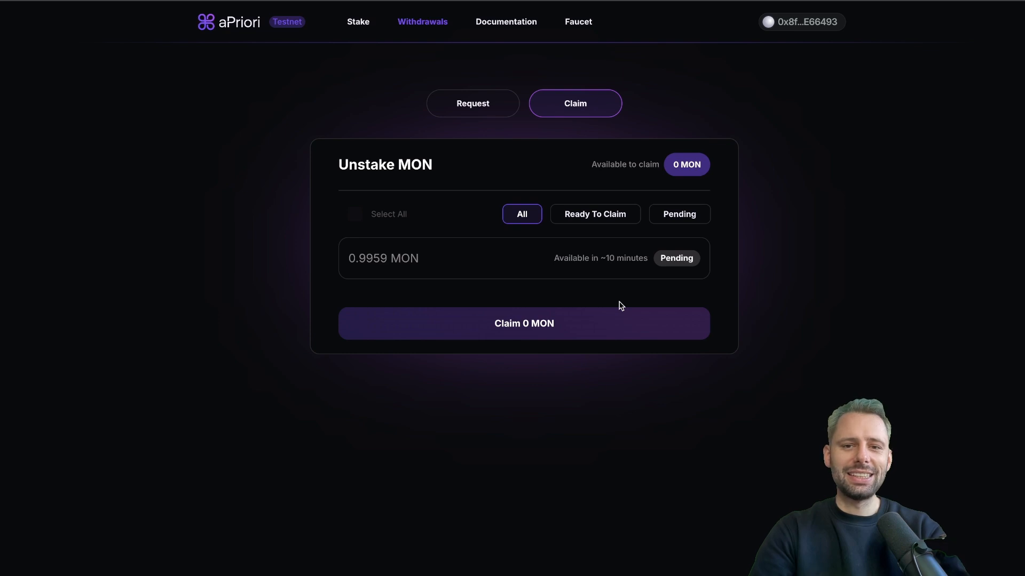
mouse_move(696, 260)
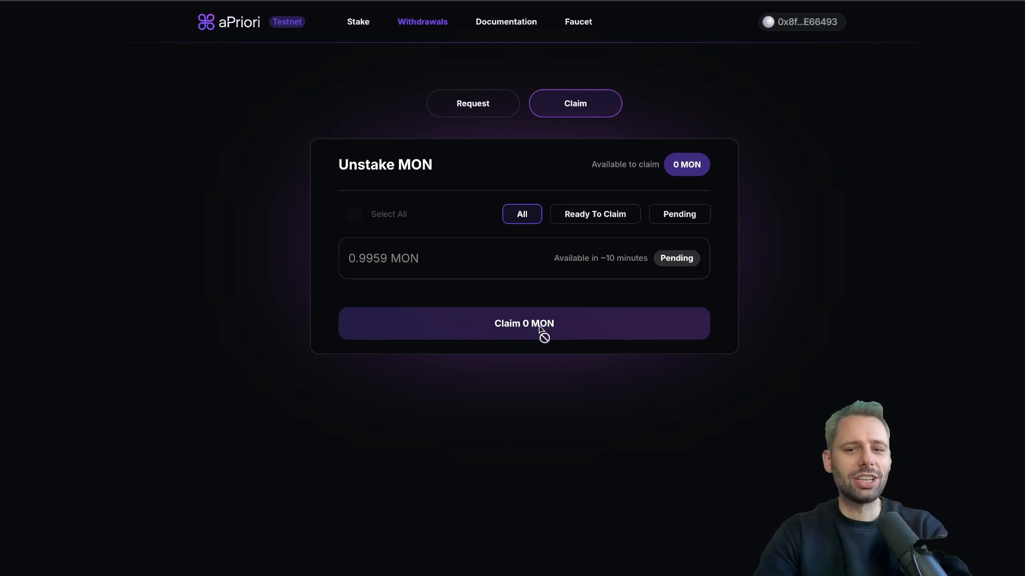
mouse_move(753, 12)
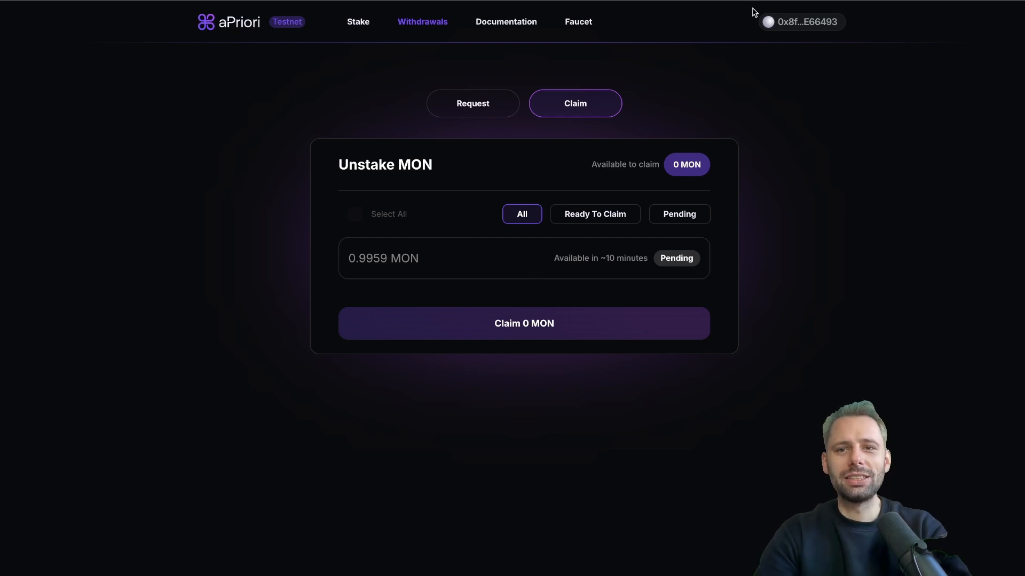
mouse_move(658, 117)
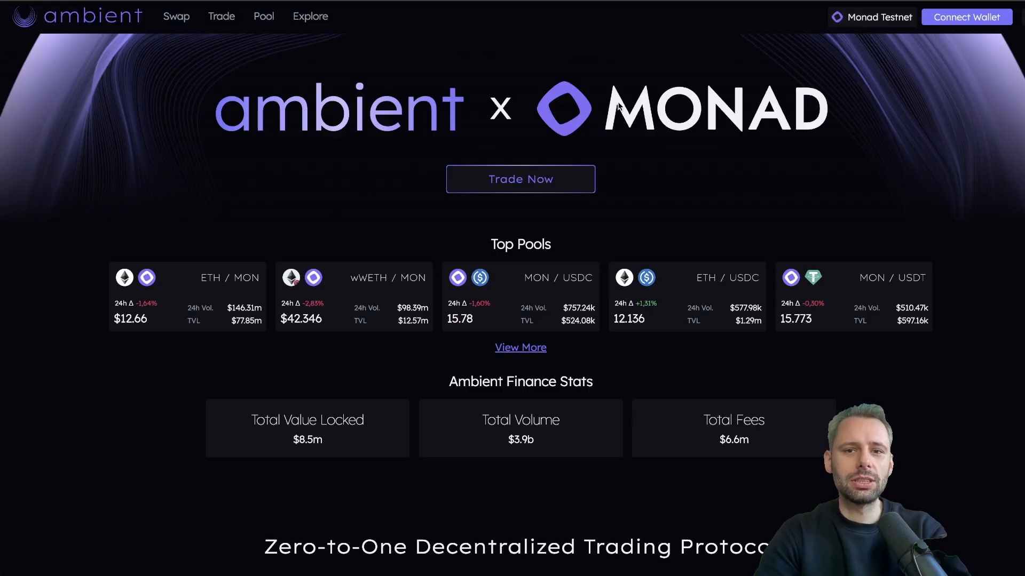
mouse_move(501, 101)
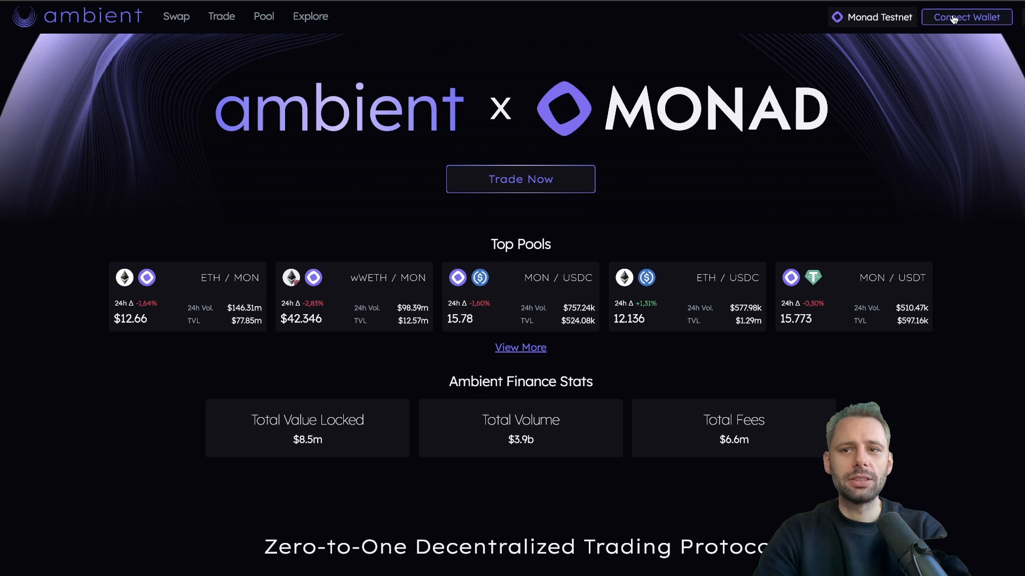
Connect Rabby Wallet to Ambient Finance on Monad Testnet
click(966, 16)
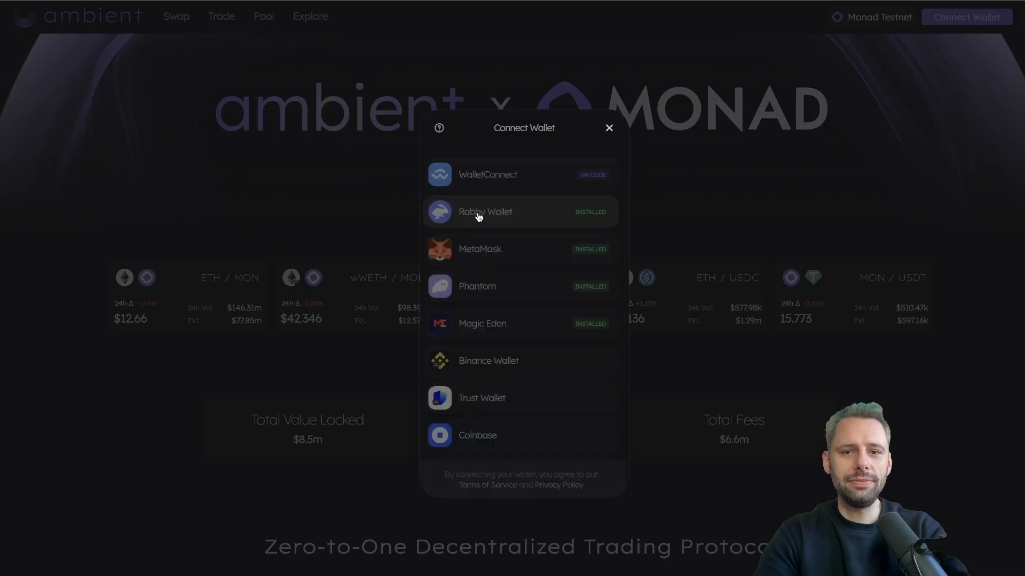
click(485, 212)
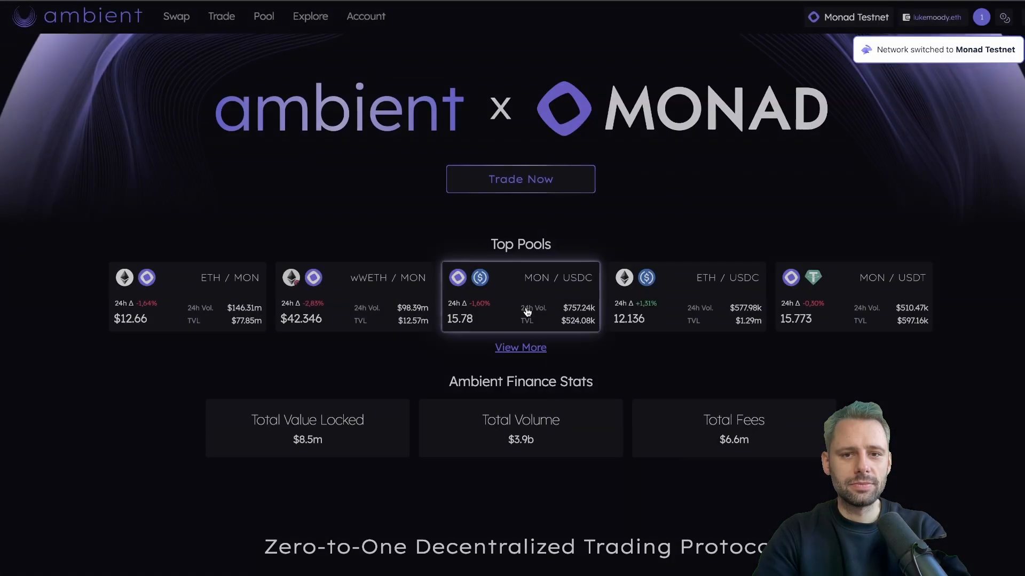
mouse_move(747, 107)
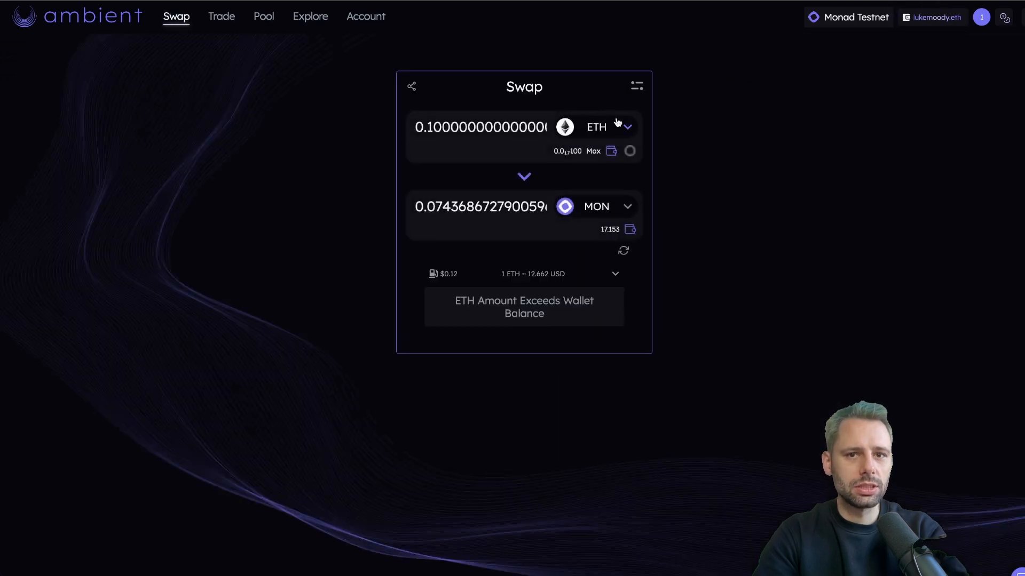
mouse_move(176, 17)
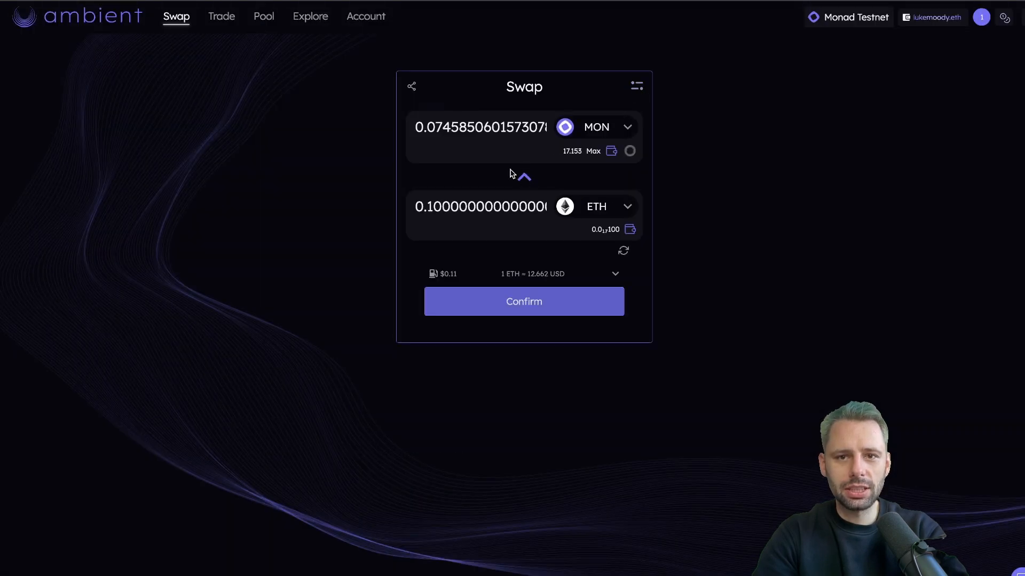
Swap 0.5 MON for about 0.67 ETH, close the confirmation, and open the ETH/MON view
click(523, 177)
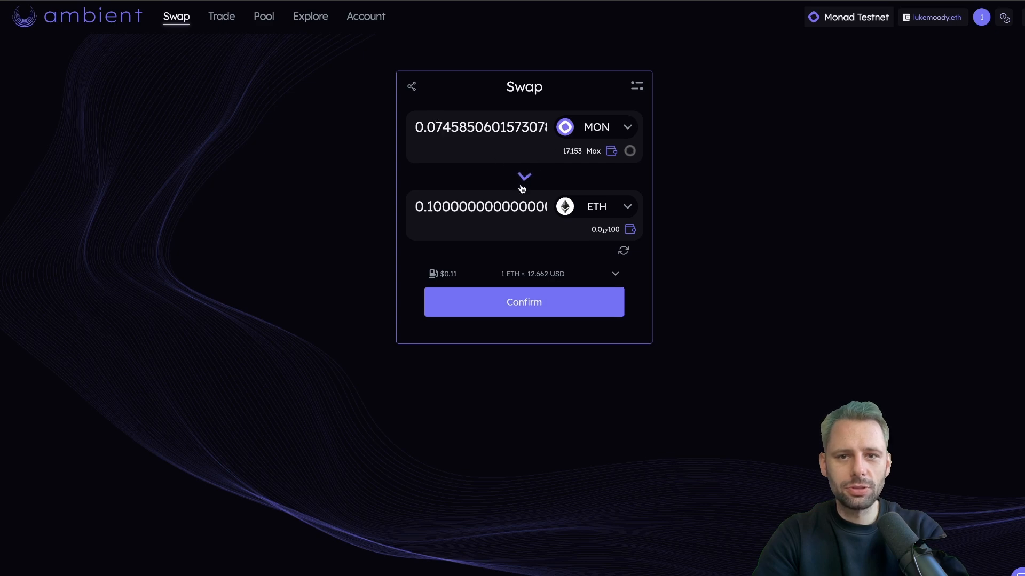
mouse_move(430, 127)
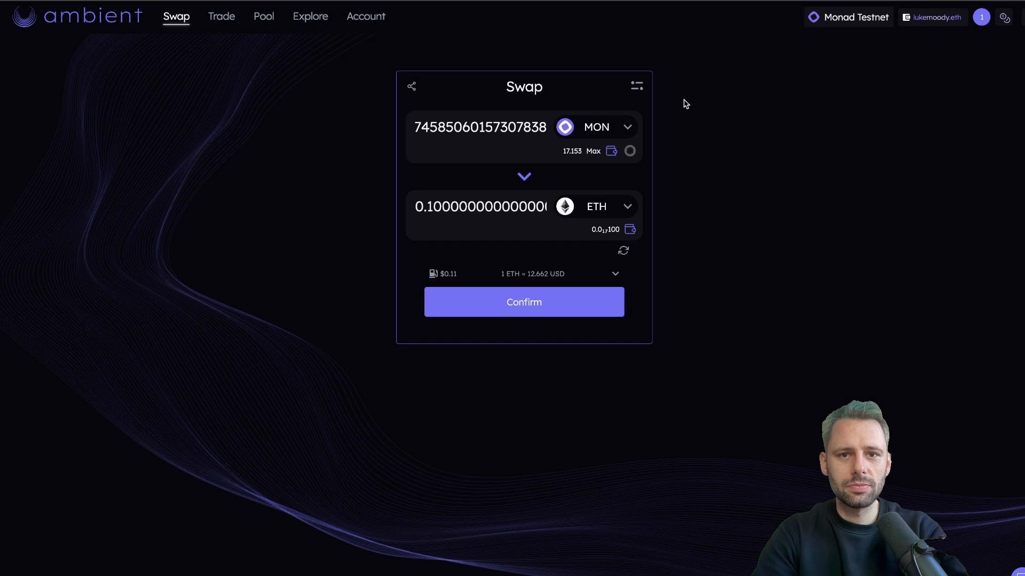
text(0.5)
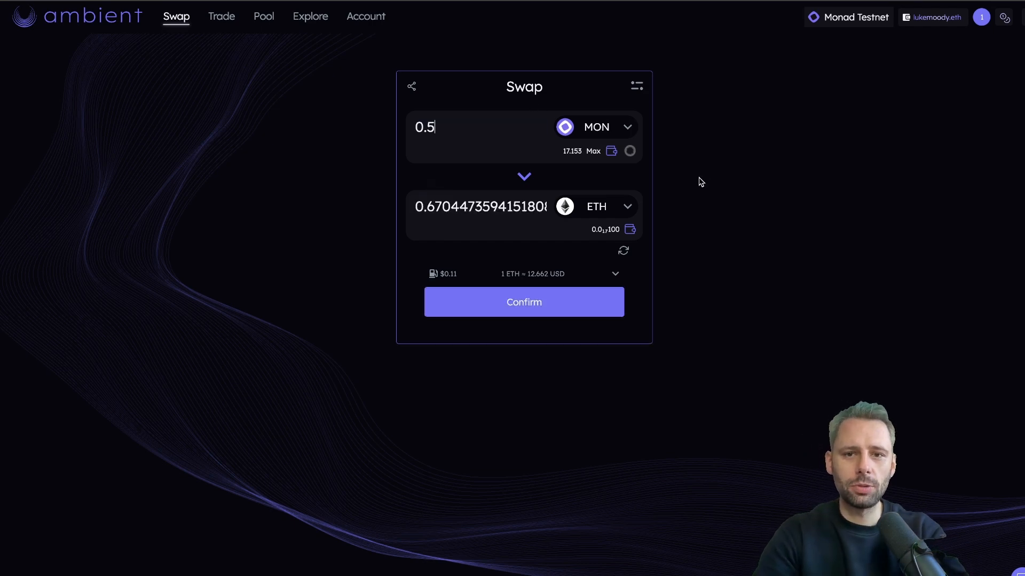
click(524, 302)
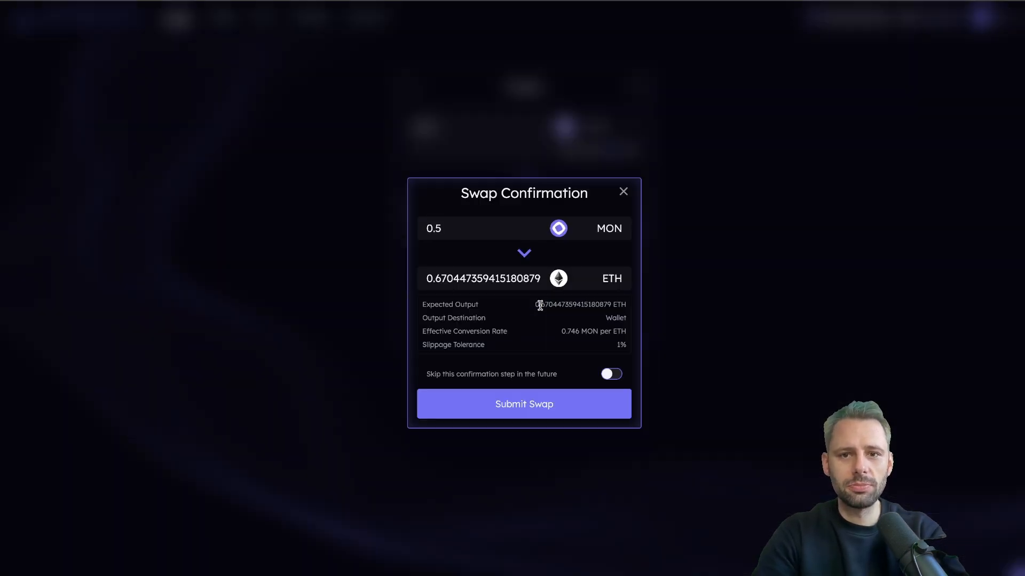
click(524, 404)
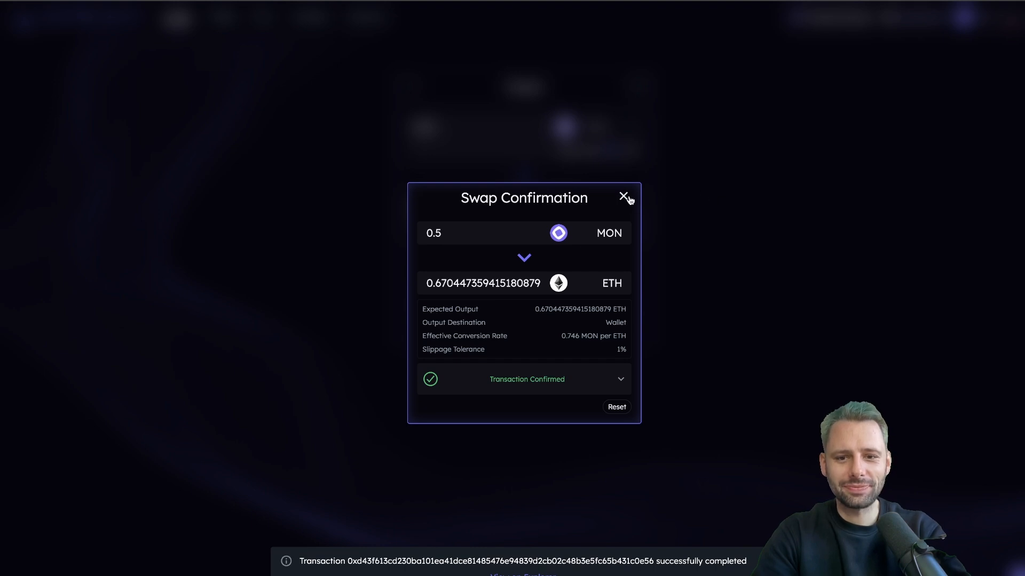
click(625, 197)
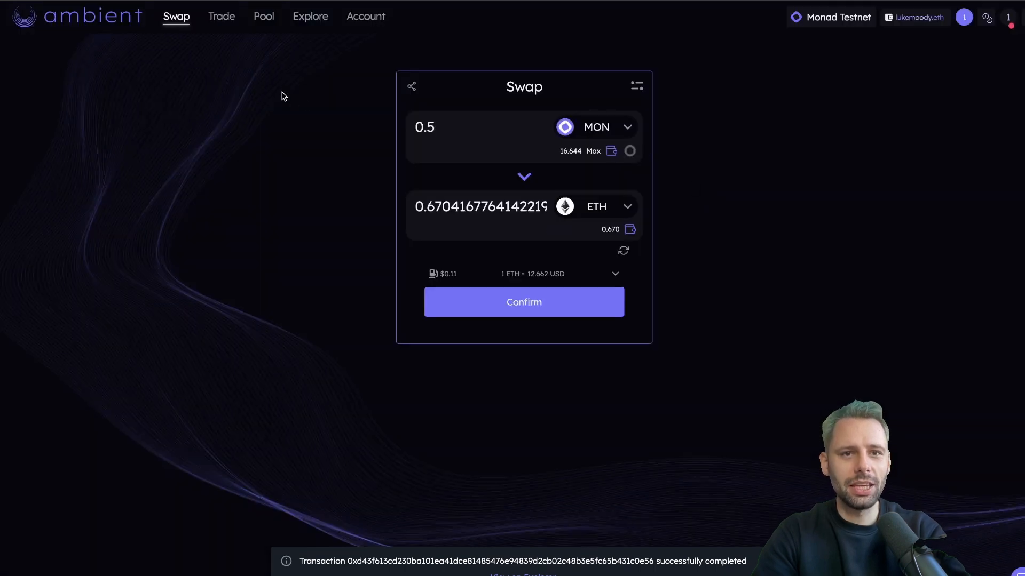
click(221, 17)
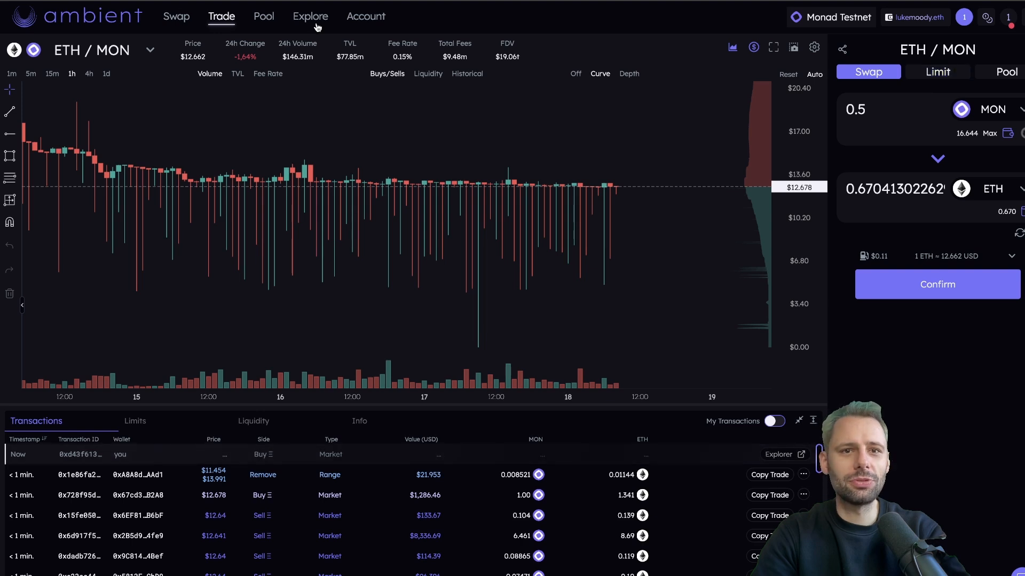
Approve ETH and add about 0.513 MON and 0.671 ETH to the ETH/MON pool
click(263, 16)
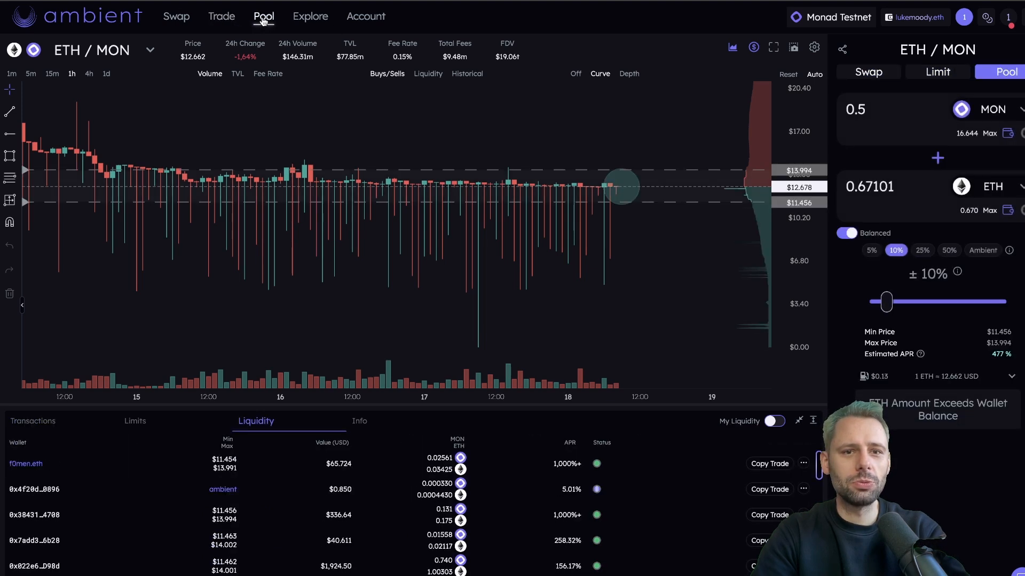
mouse_move(715, 91)
text(0.67)
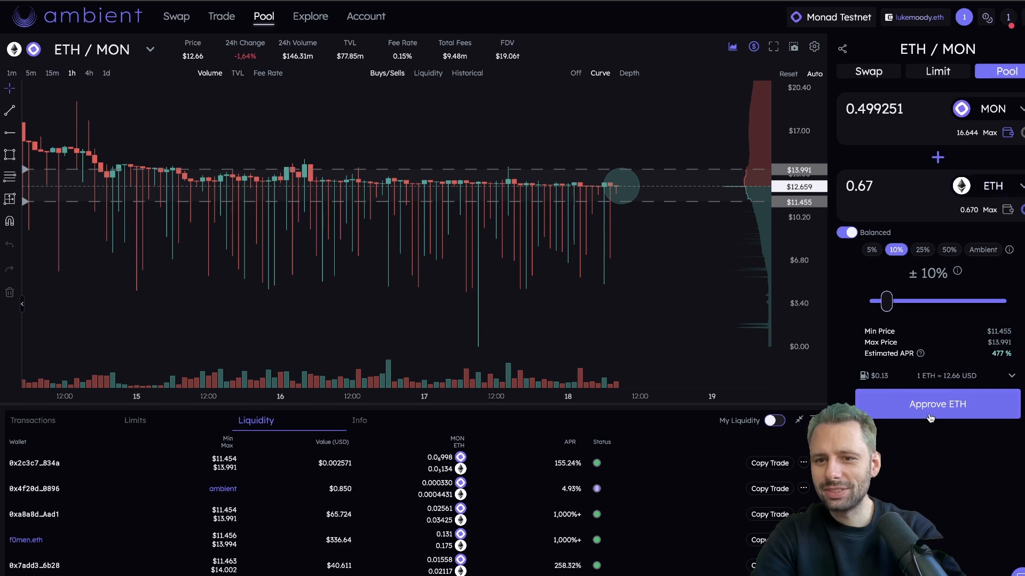
click(936, 404)
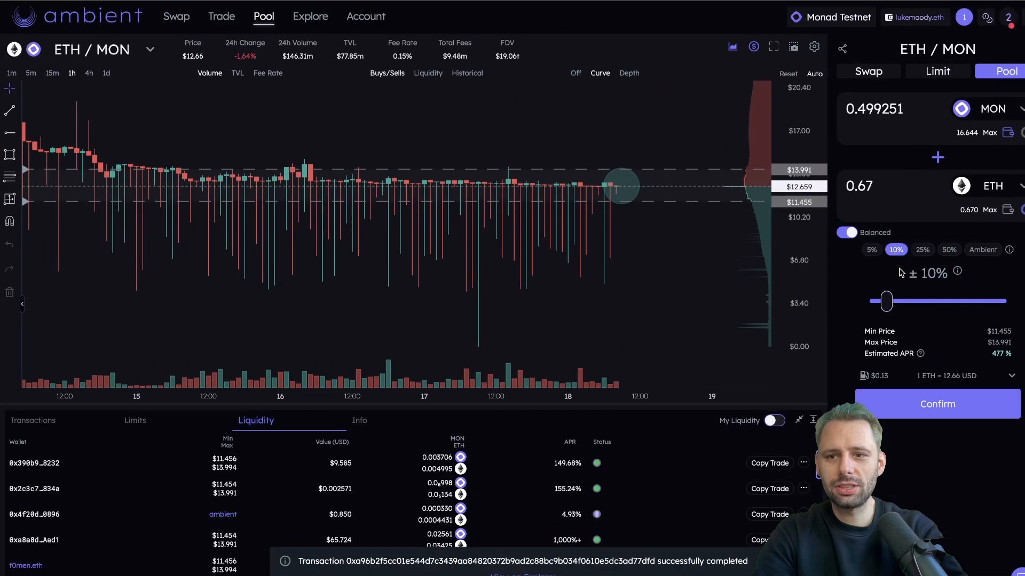
mouse_move(936, 404)
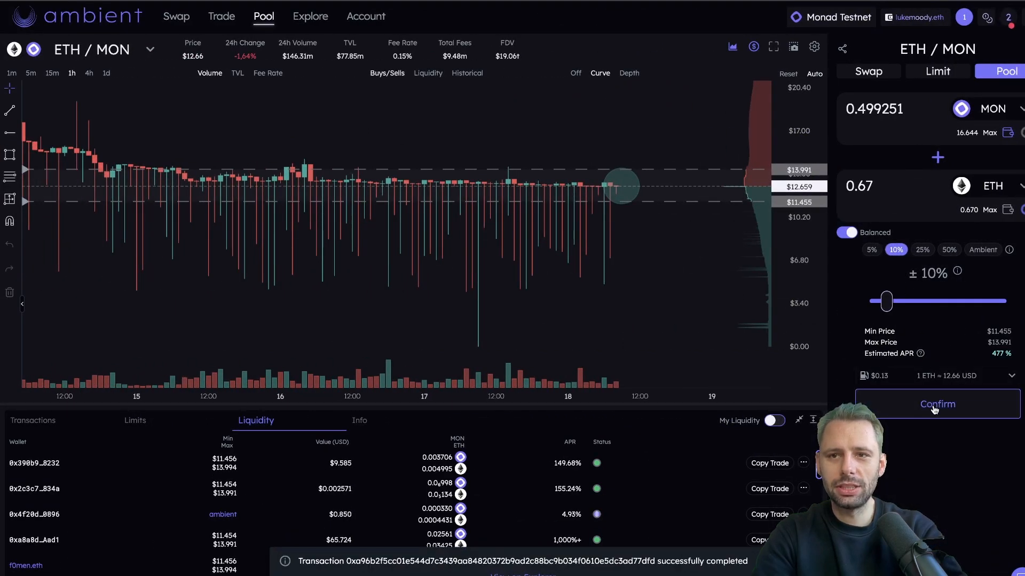
click(937, 404)
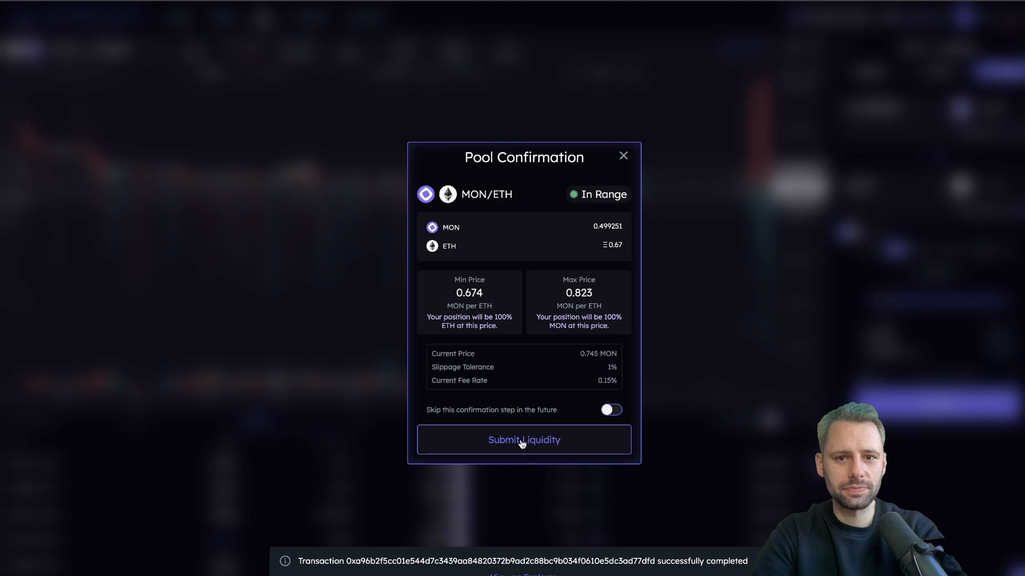
click(524, 440)
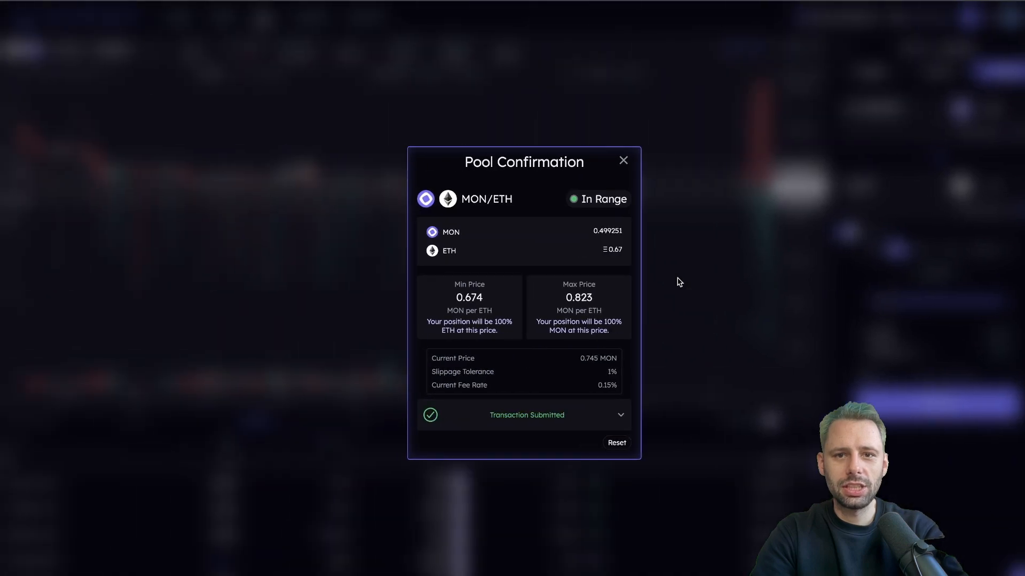
click(622, 160)
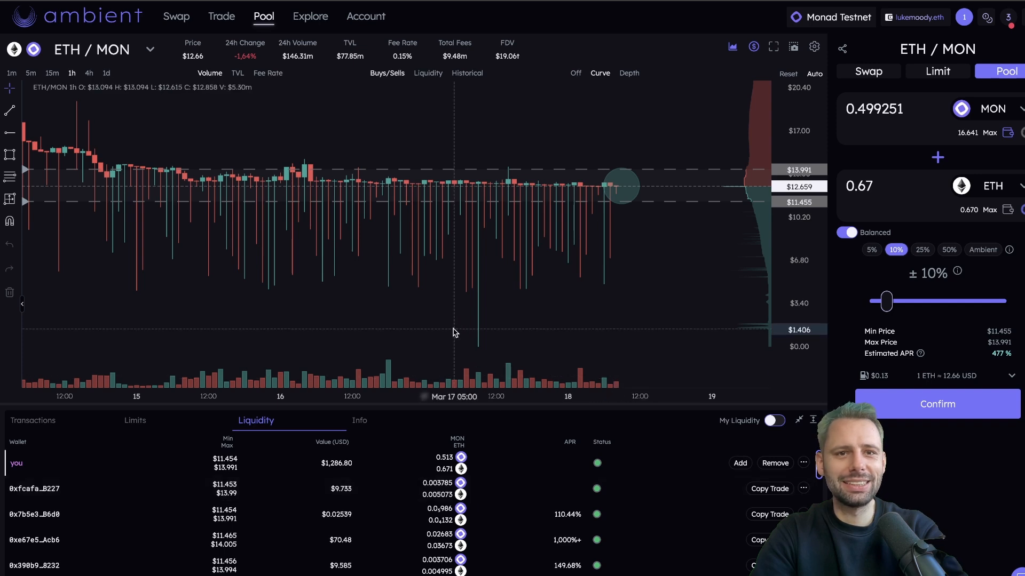
mouse_move(176, 16)
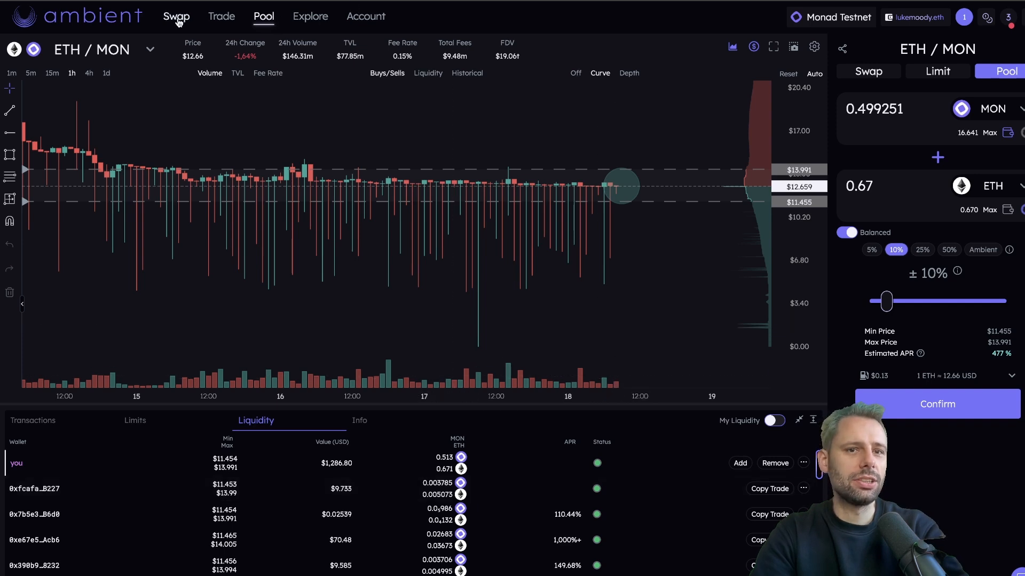
View MON, CHOG, DAK and YAKI balances in the Swap token selector, then return to Pool
click(175, 17)
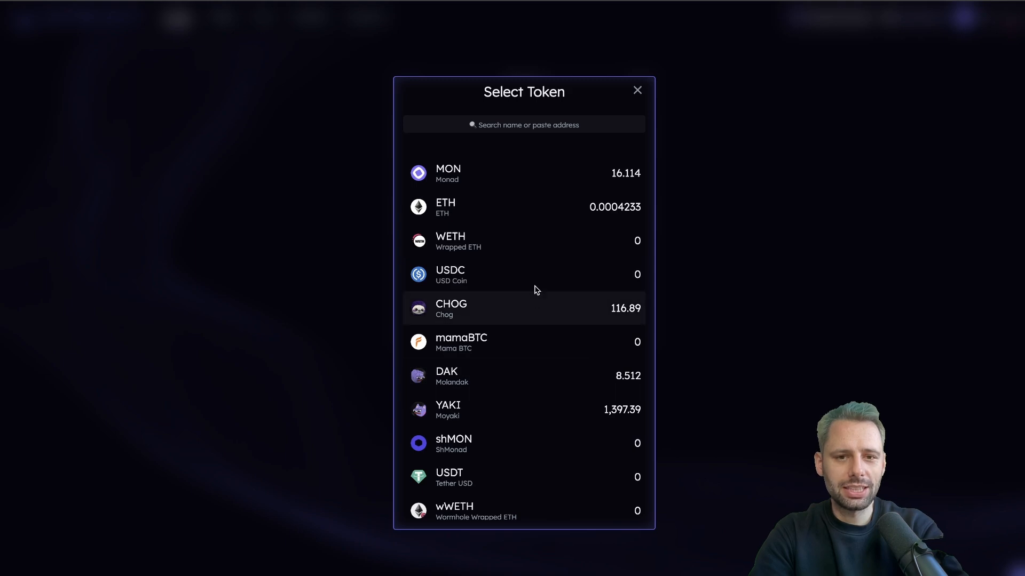
click(636, 90)
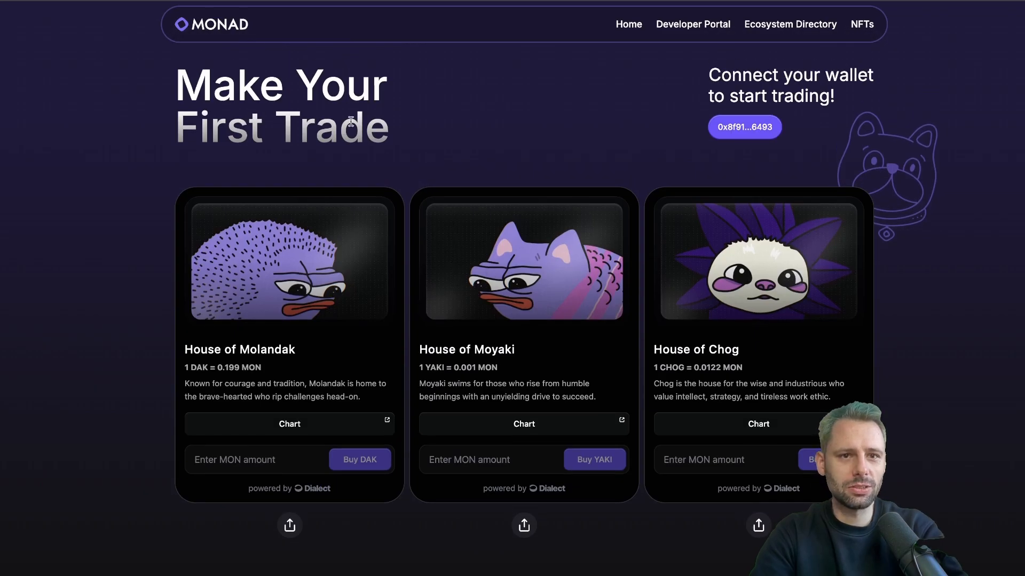
scroll(down, 3)
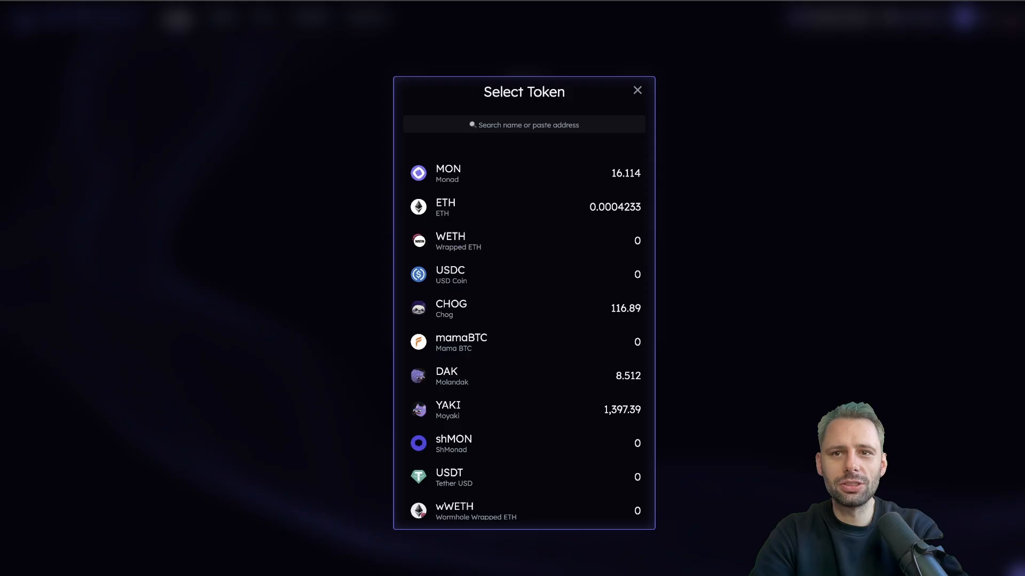
scroll(down, 3)
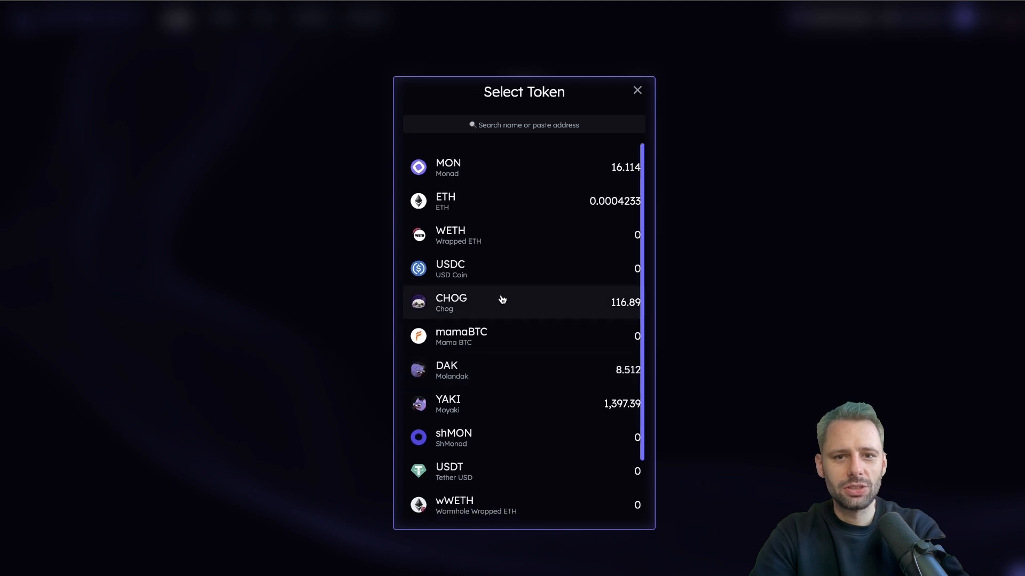
scroll(down, 3)
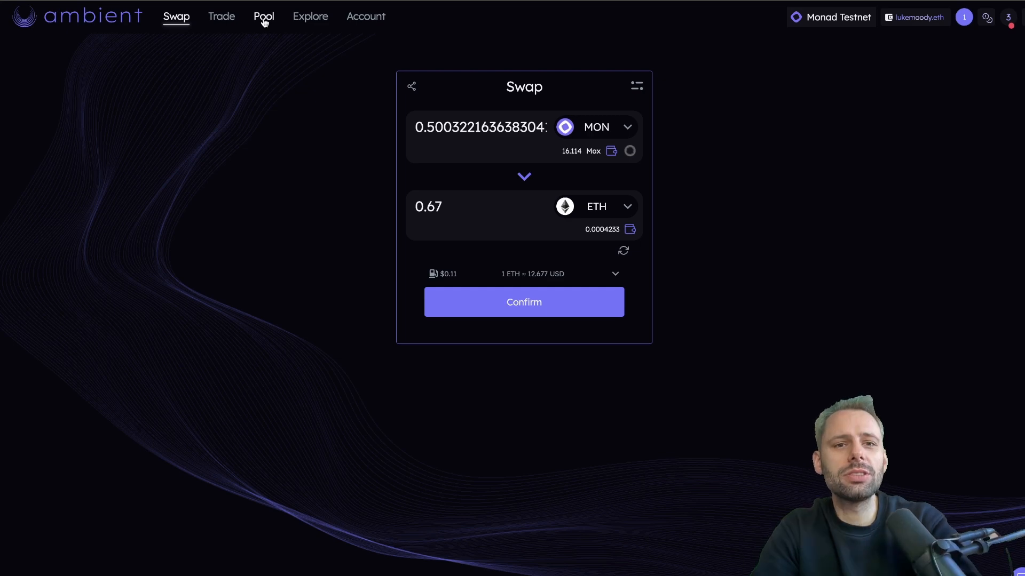
click(263, 17)
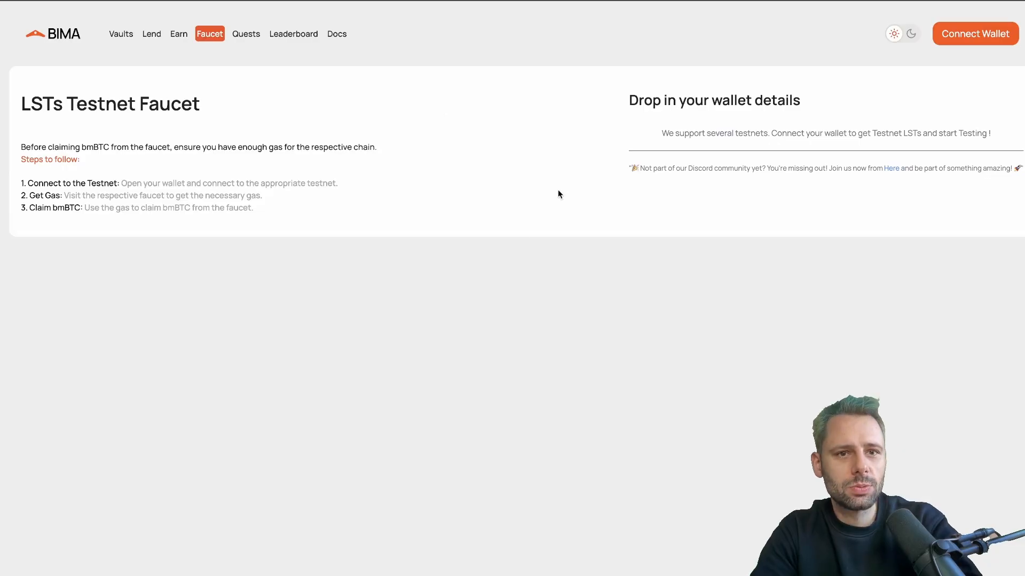
mouse_move(868, 99)
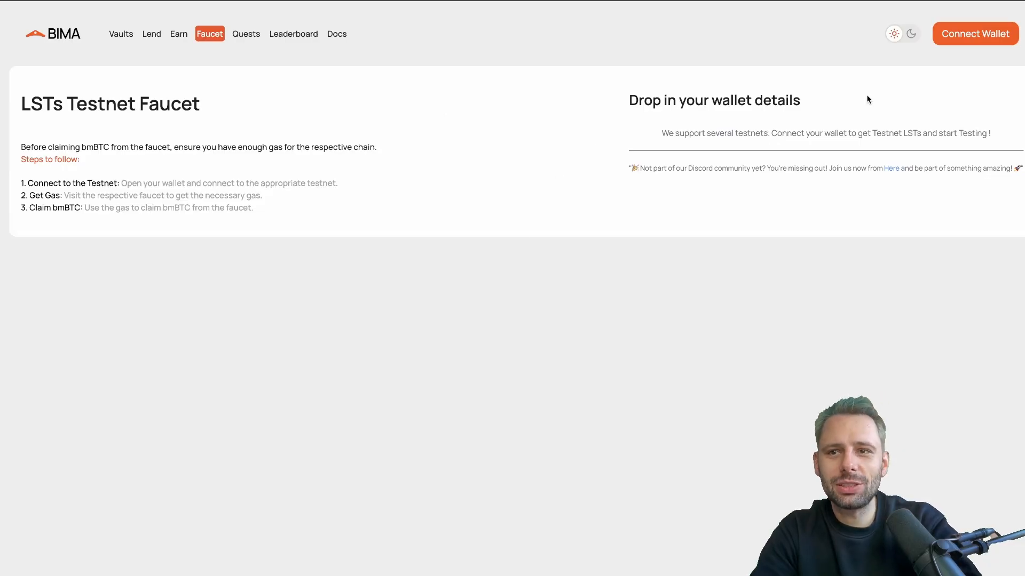
Connect a wallet to the BIMA faucet and approve adding the Bitlayer Testnet network
click(975, 33)
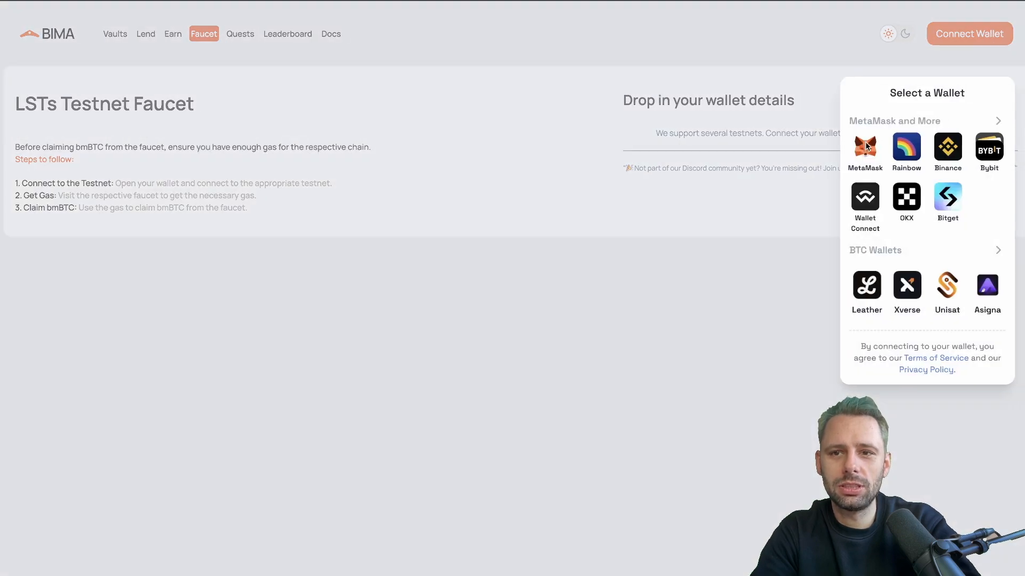
click(864, 151)
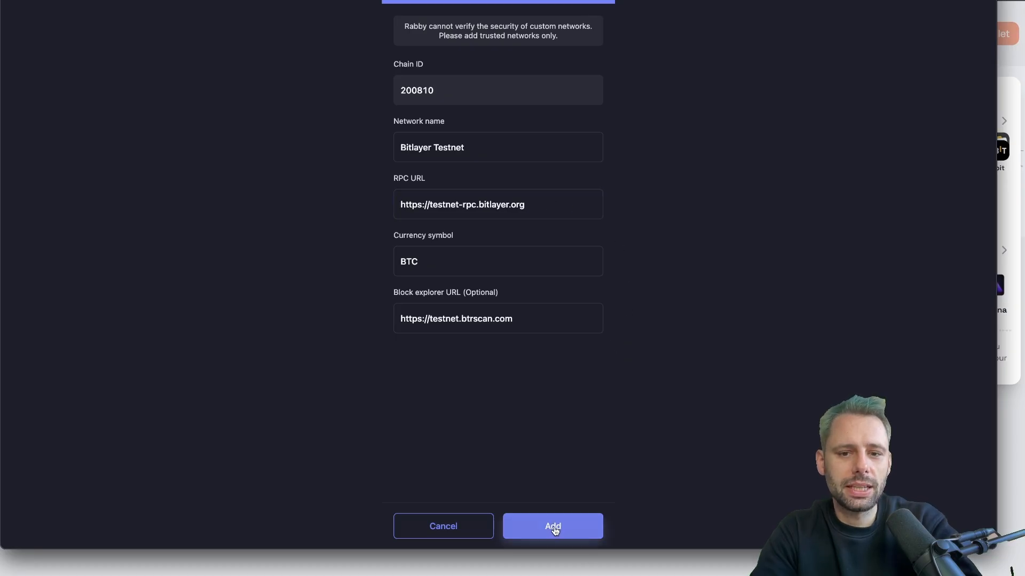
click(552, 526)
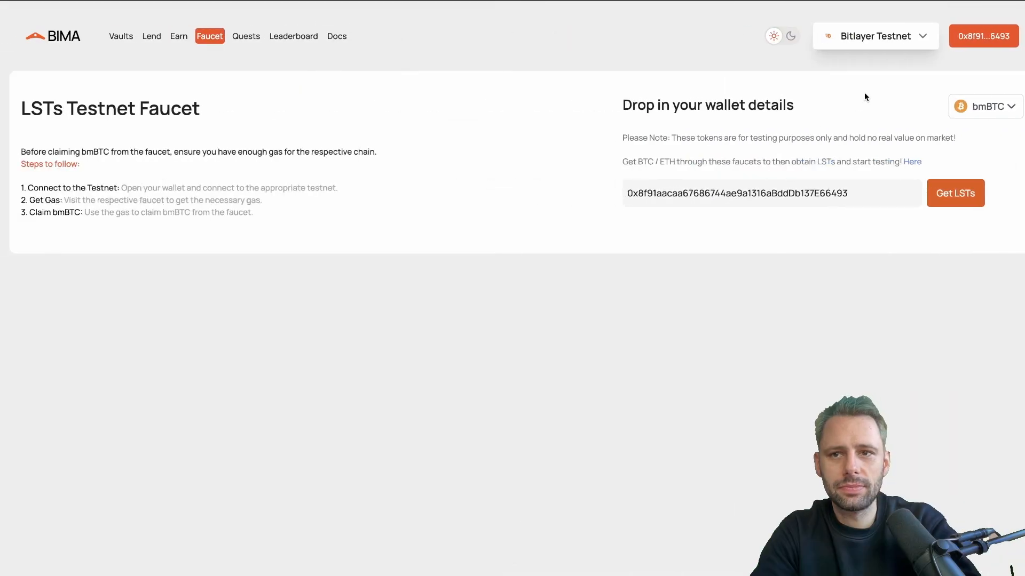
Switch Bima's faucet network to Monad Testnet and confirm it stays selected
click(875, 36)
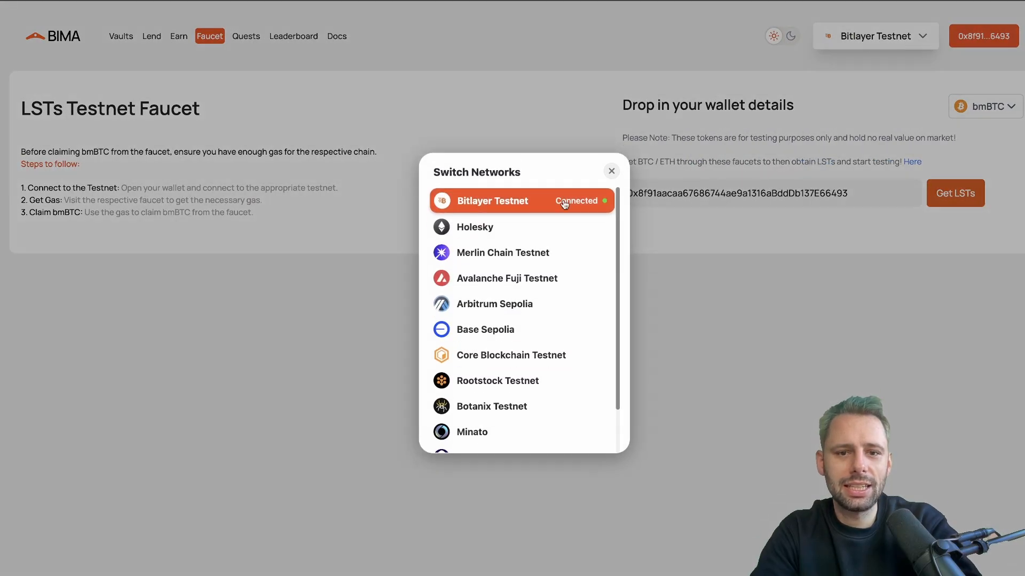
scroll(down, 3)
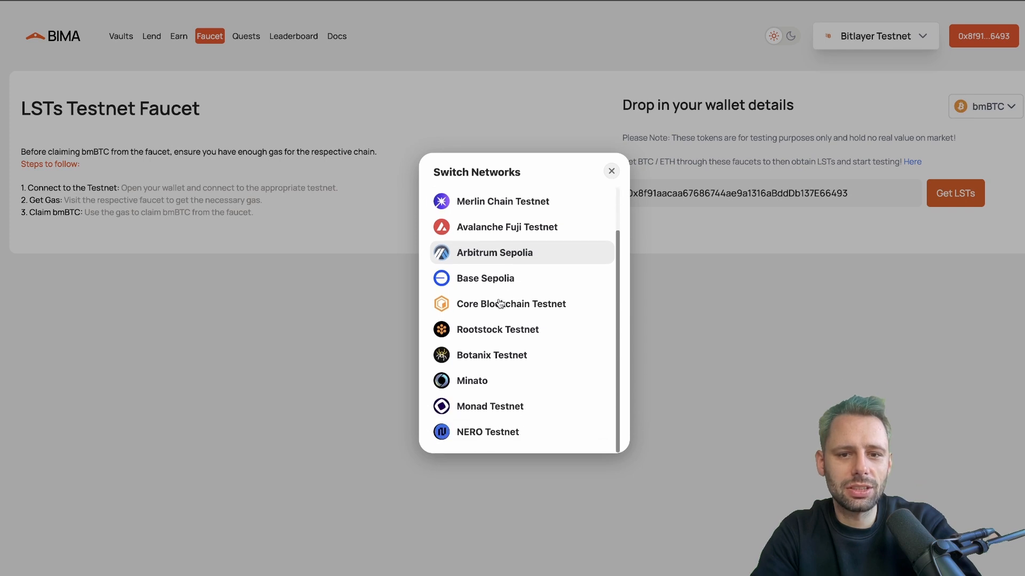
click(489, 405)
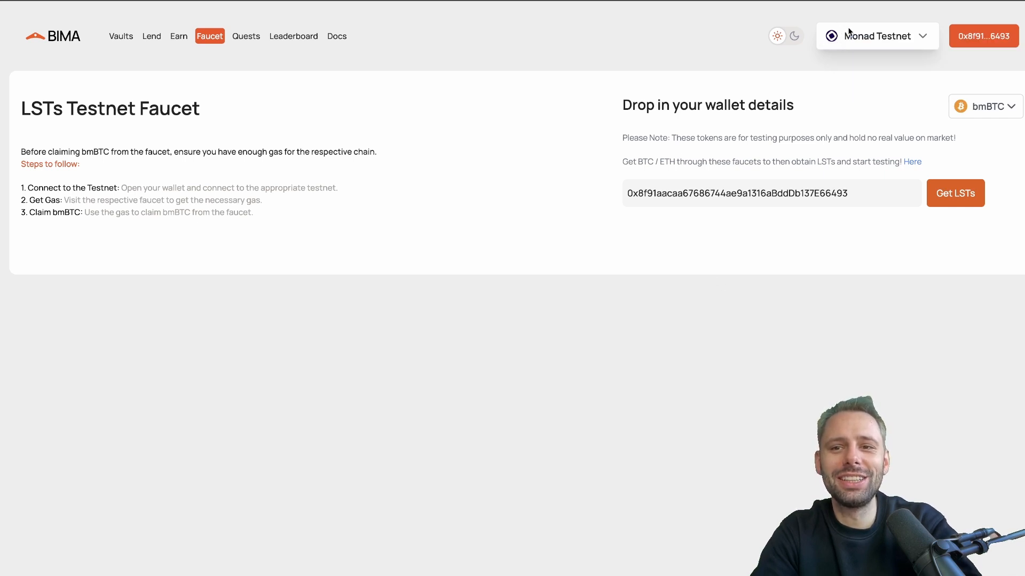
mouse_move(829, 100)
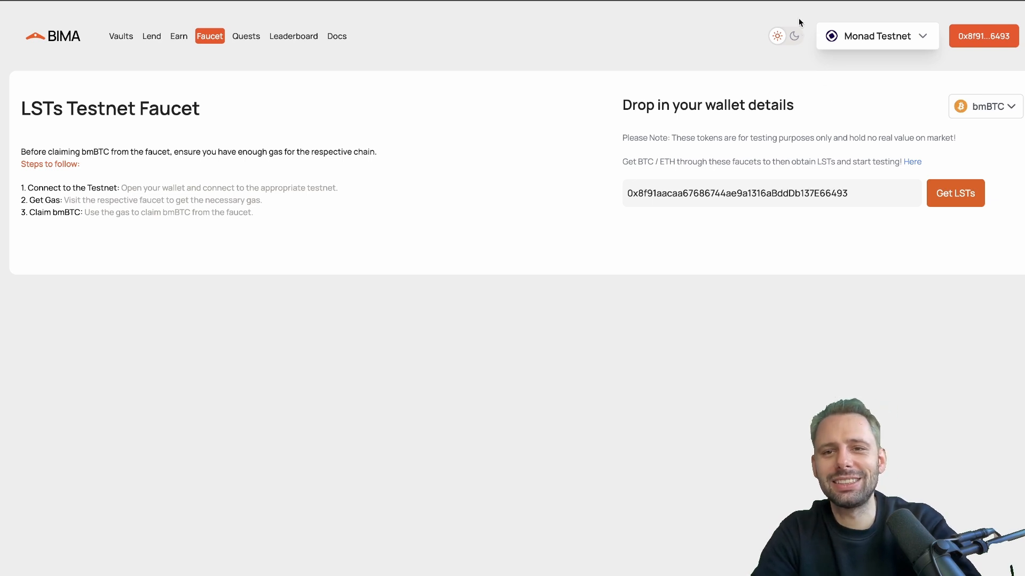
mouse_move(810, 117)
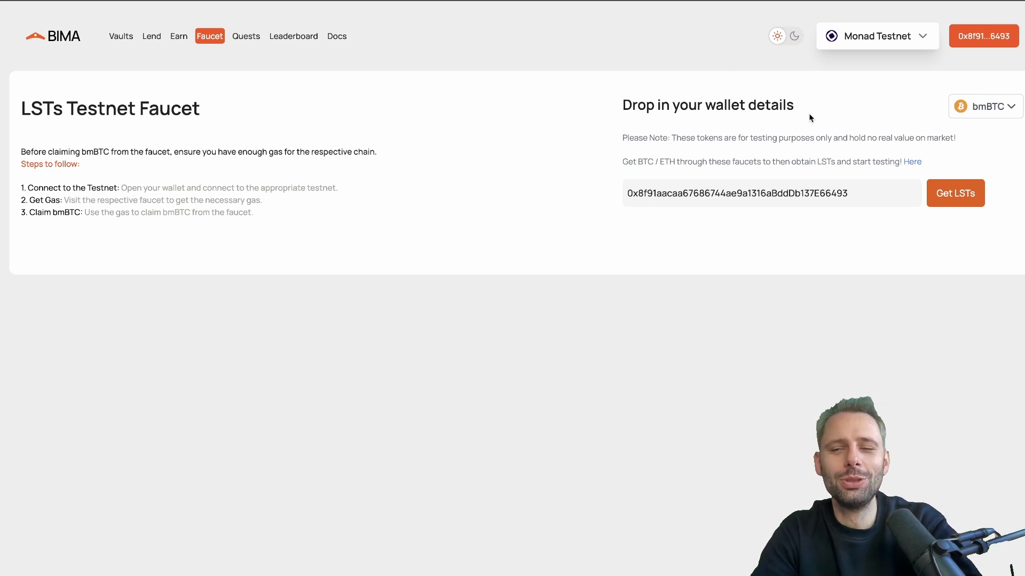
click(875, 36)
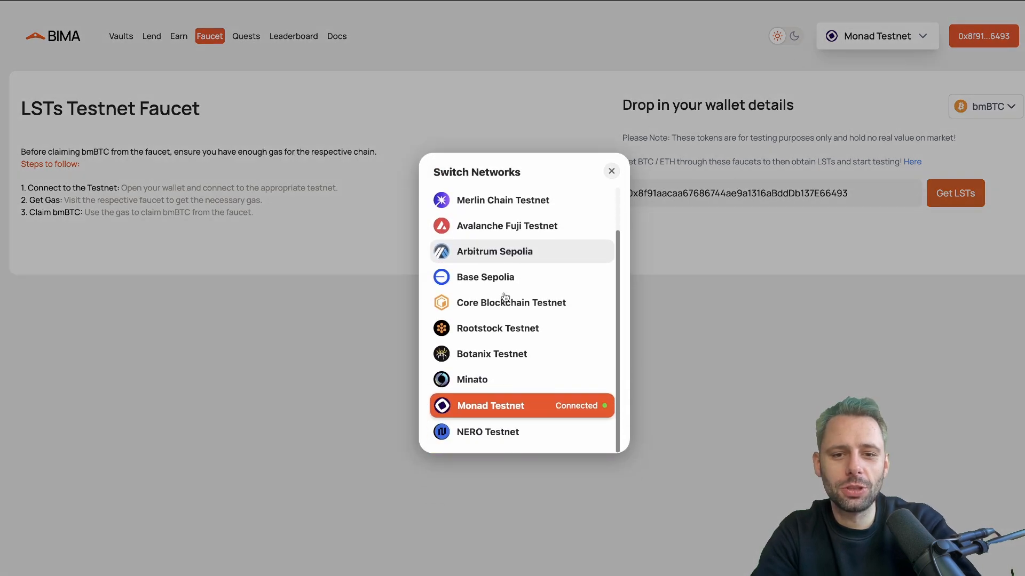
click(610, 171)
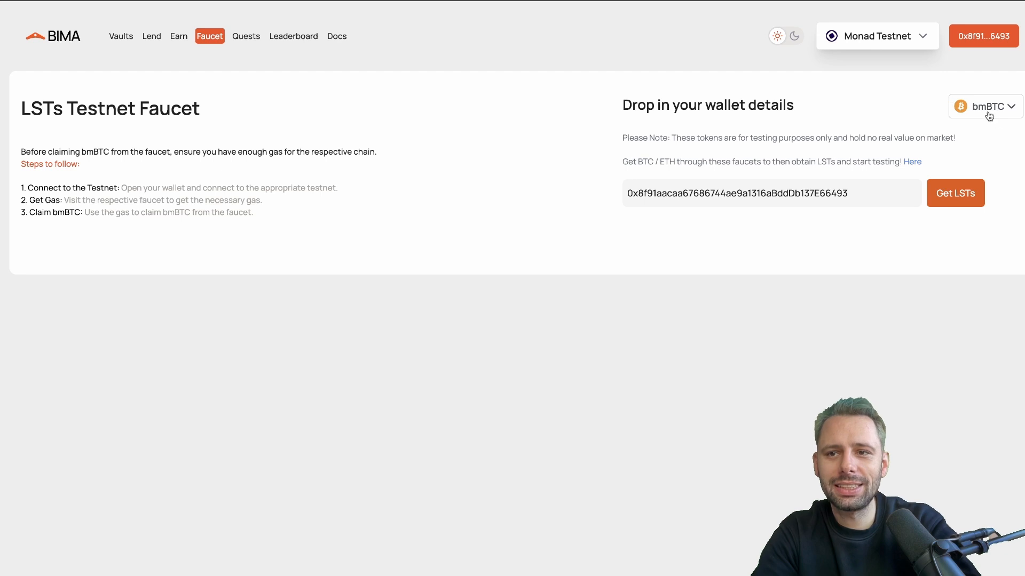
Keep bmBTC as the faucet token and request bmBTC test tokens for the wallet
click(986, 105)
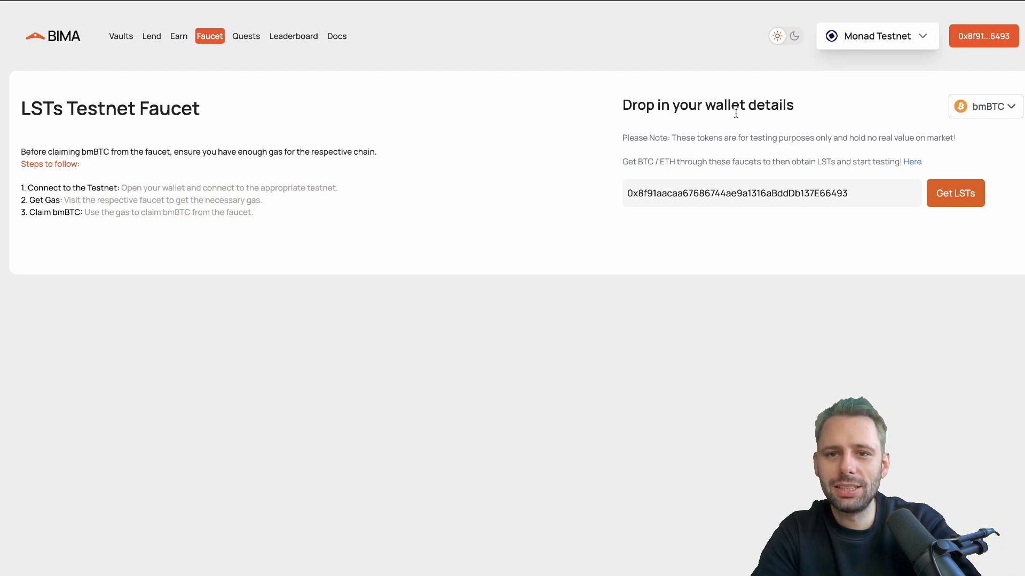
click(984, 105)
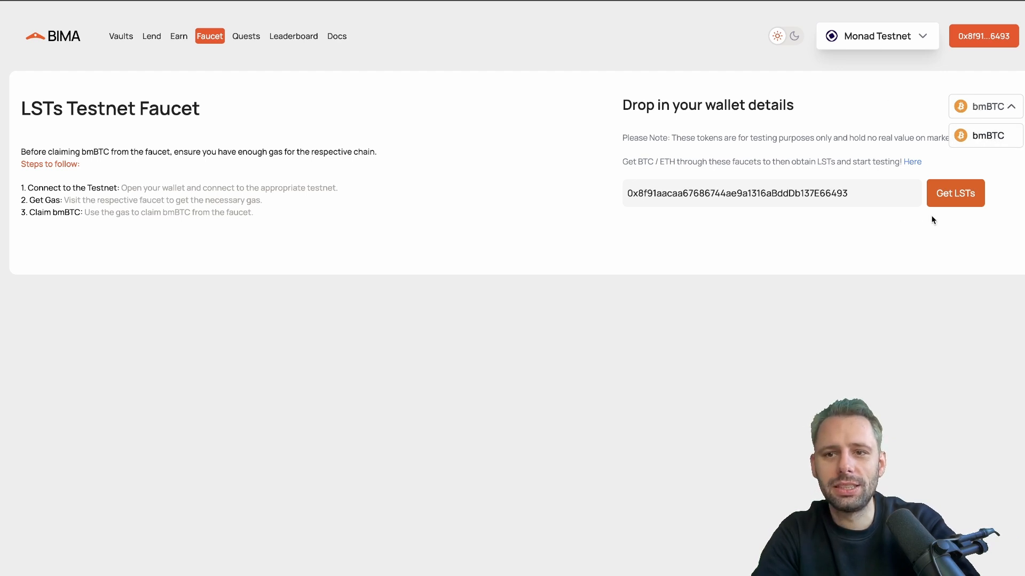
click(955, 193)
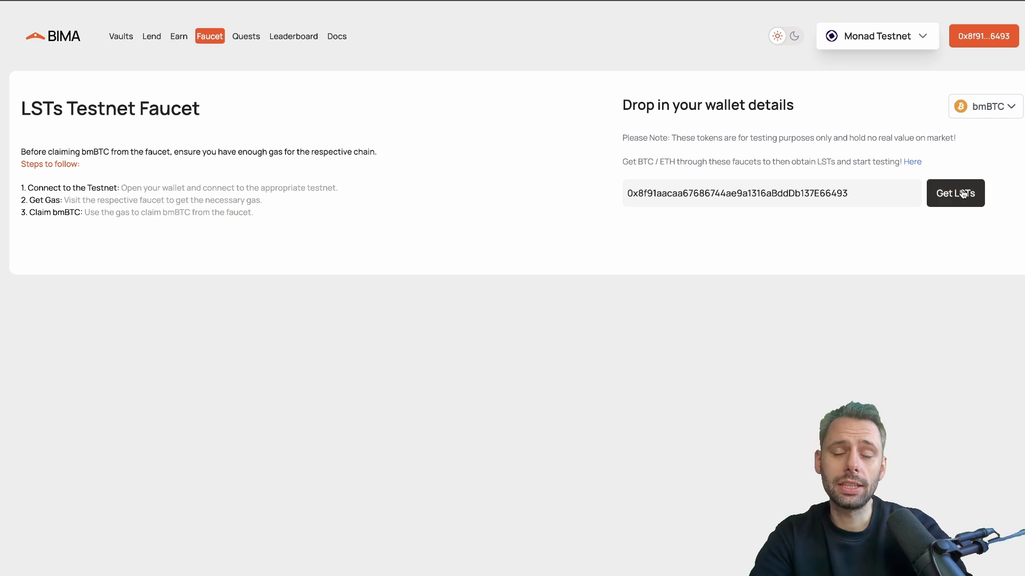
click(955, 193)
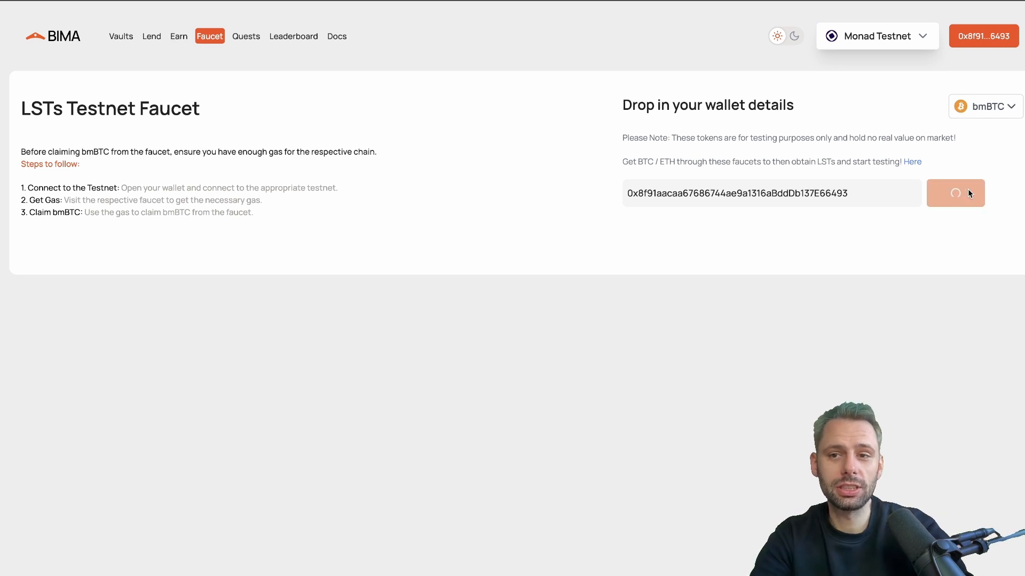
click(955, 193)
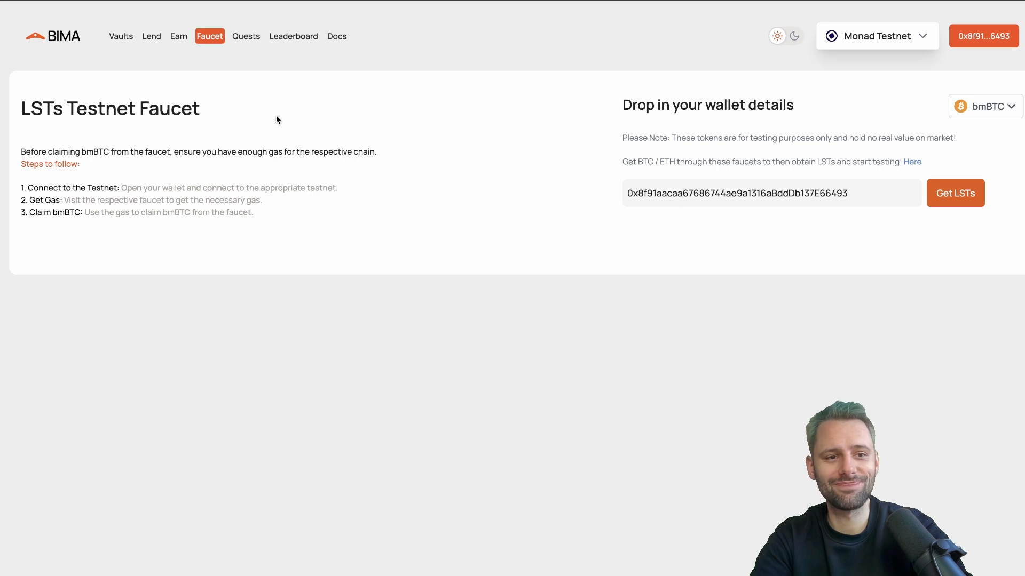
mouse_move(154, 65)
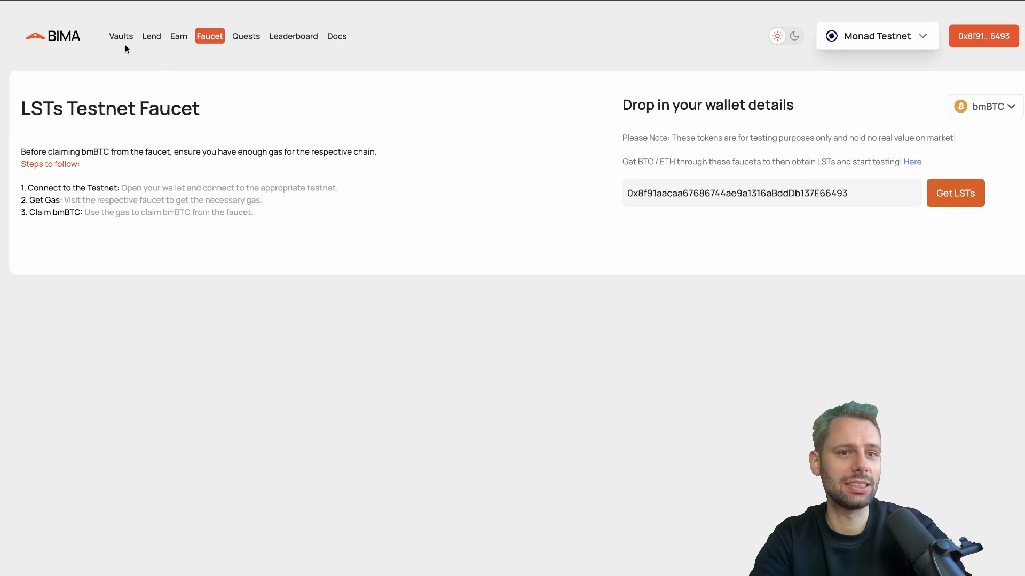
mouse_move(679, 157)
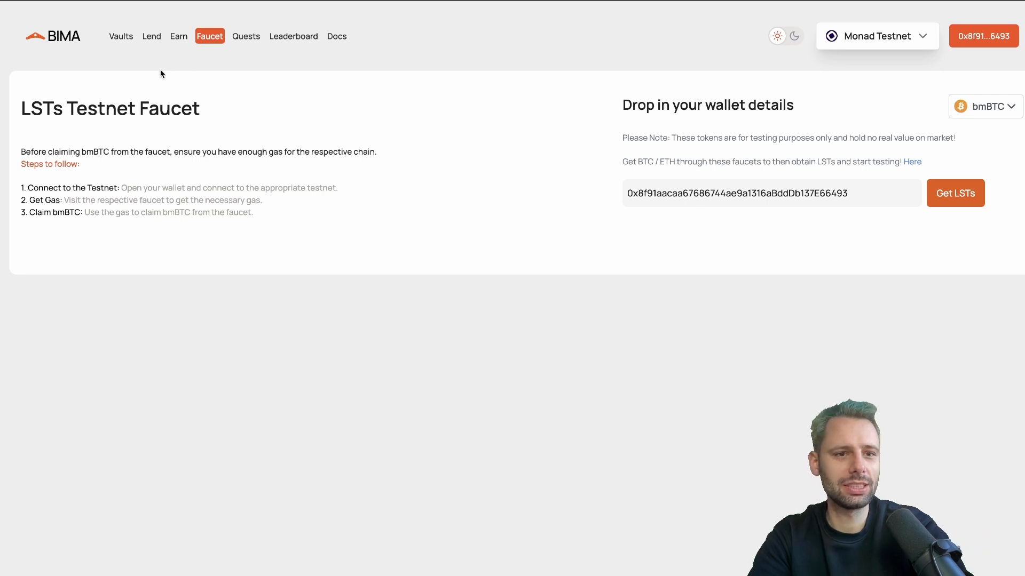
mouse_move(120, 35)
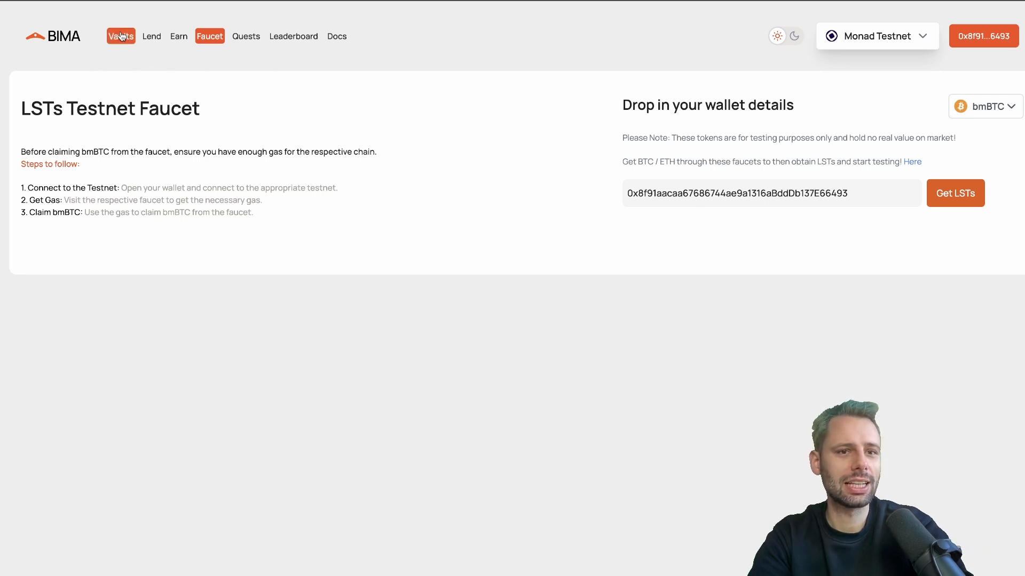
Enter 0.00001 bmBTC collateral in the Mint USBD vault and review the error breakdown
click(120, 35)
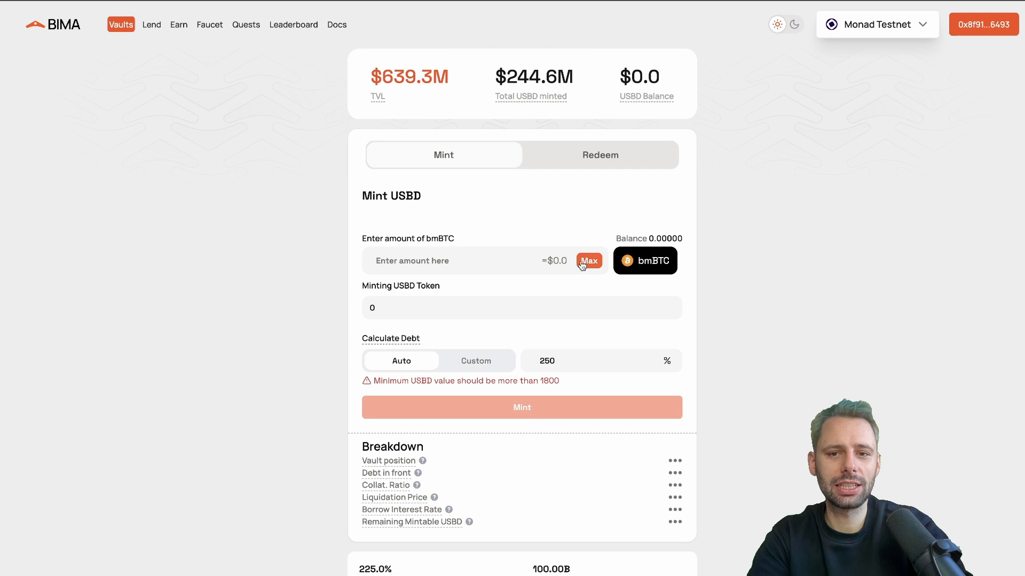
click(588, 260)
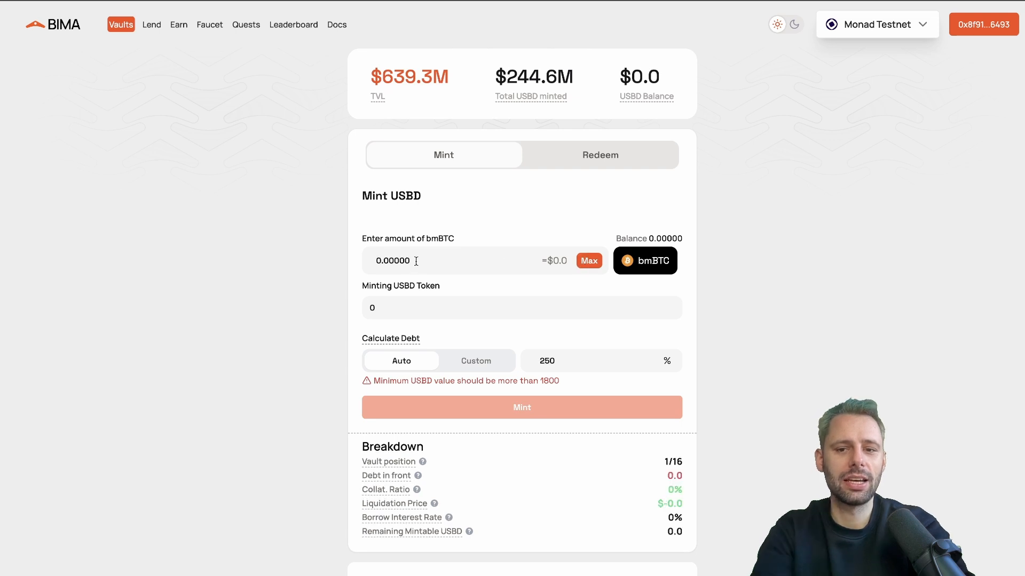
text(0.00001)
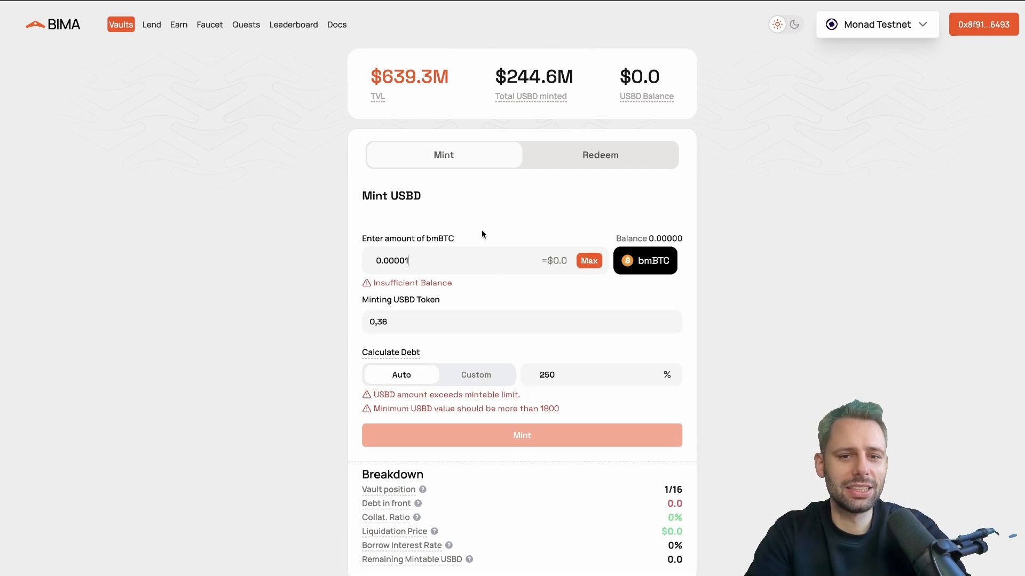
scroll(down, 3)
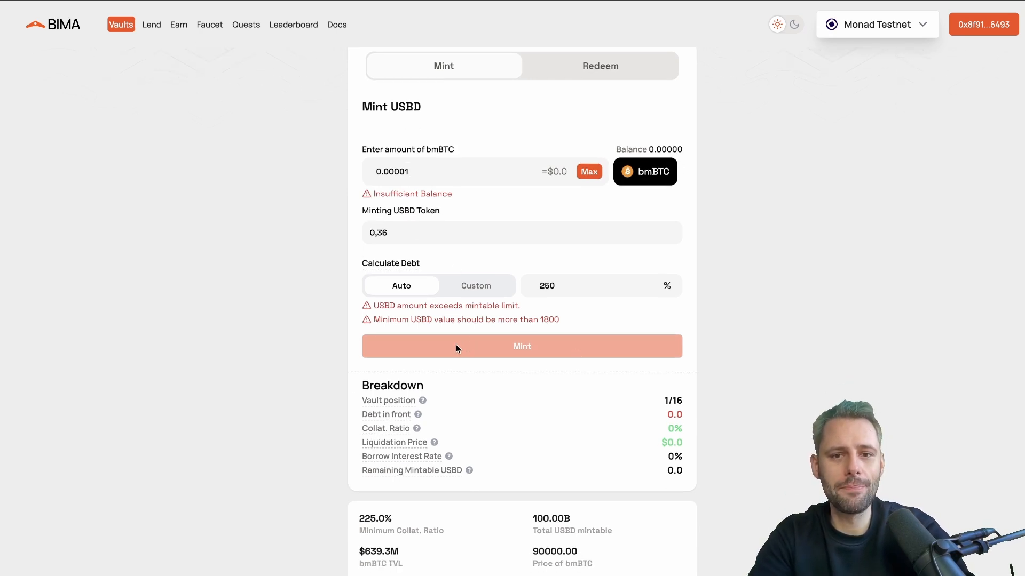
scroll(down, 3)
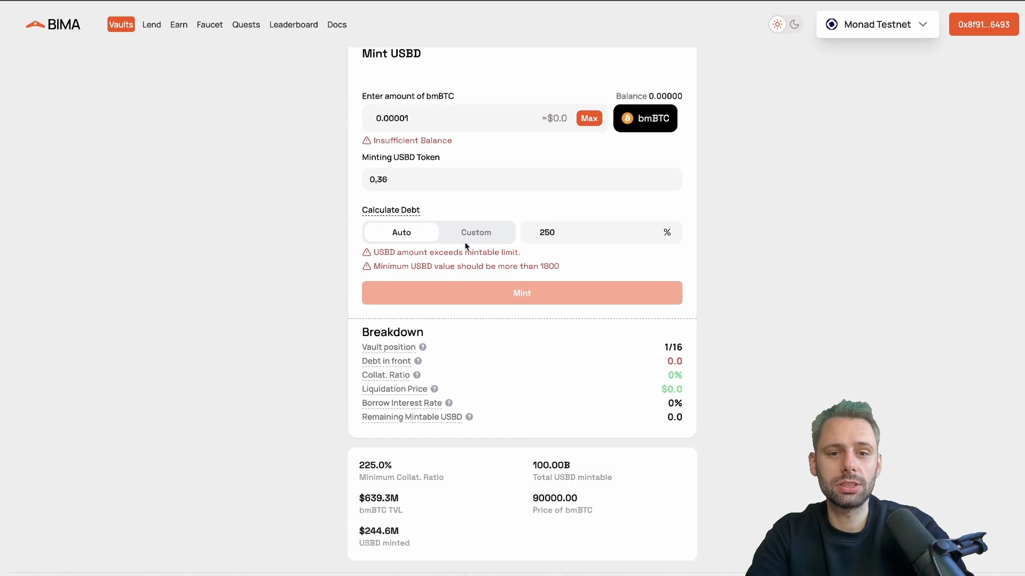
mouse_move(151, 24)
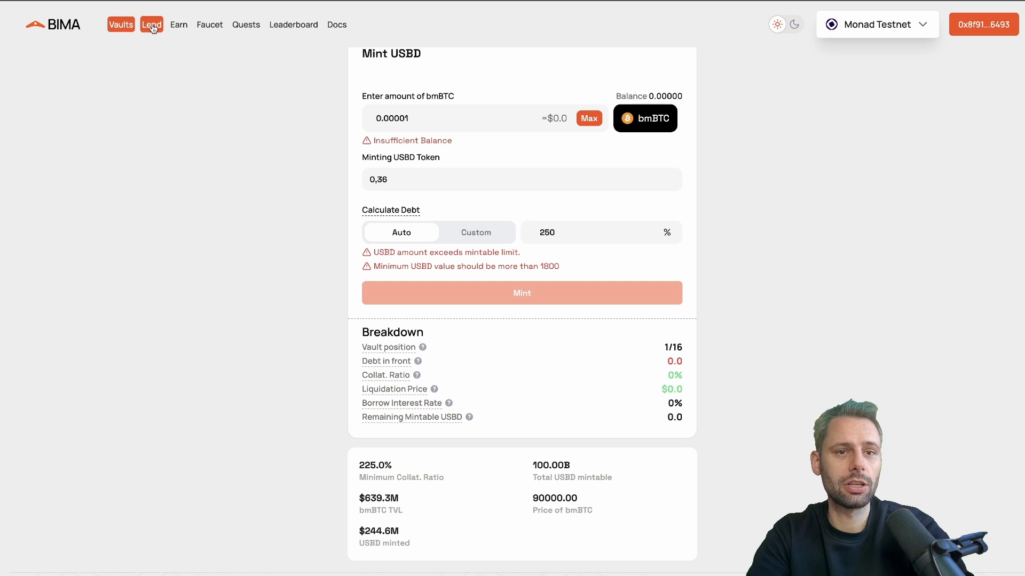
Go to Lend and return to the markets overview showing the USBD/bmBTC market
click(151, 24)
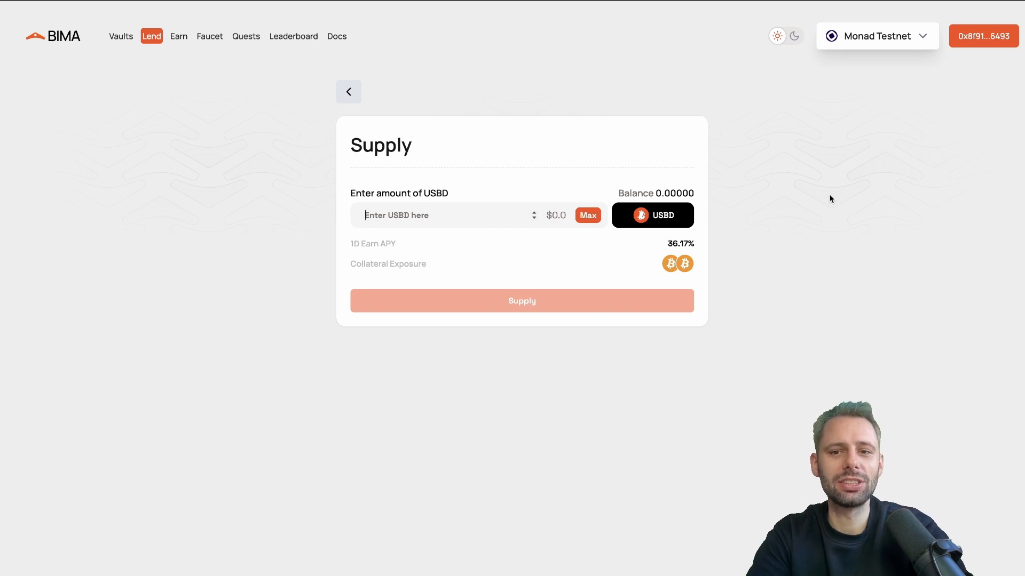
mouse_move(739, 201)
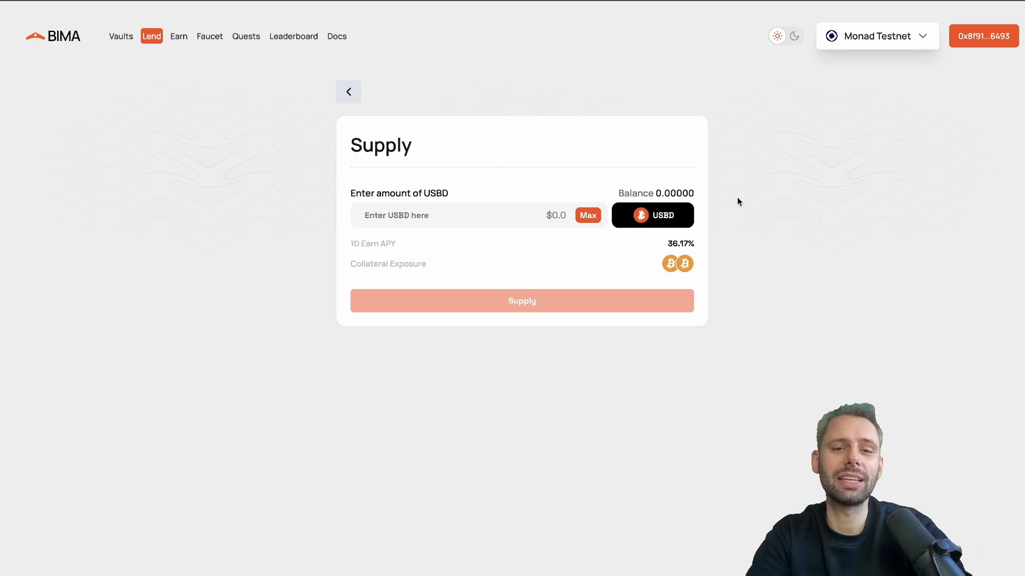
click(349, 92)
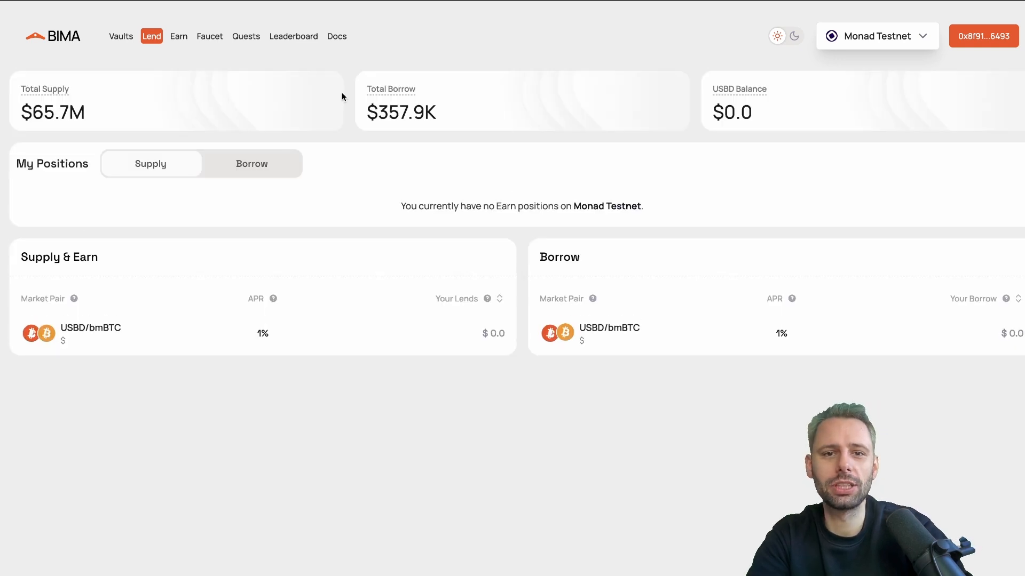
mouse_move(299, 79)
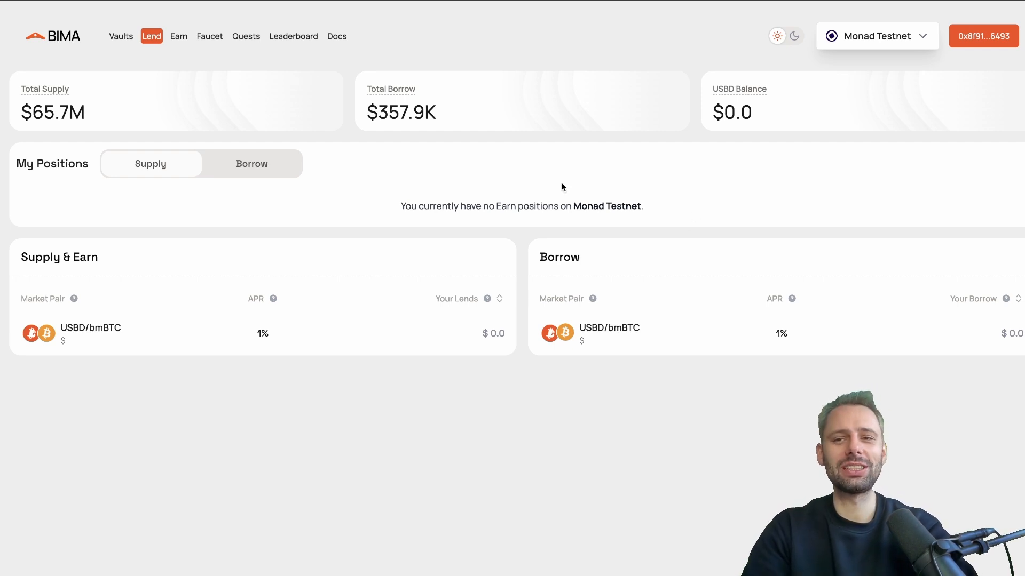
mouse_move(333, 56)
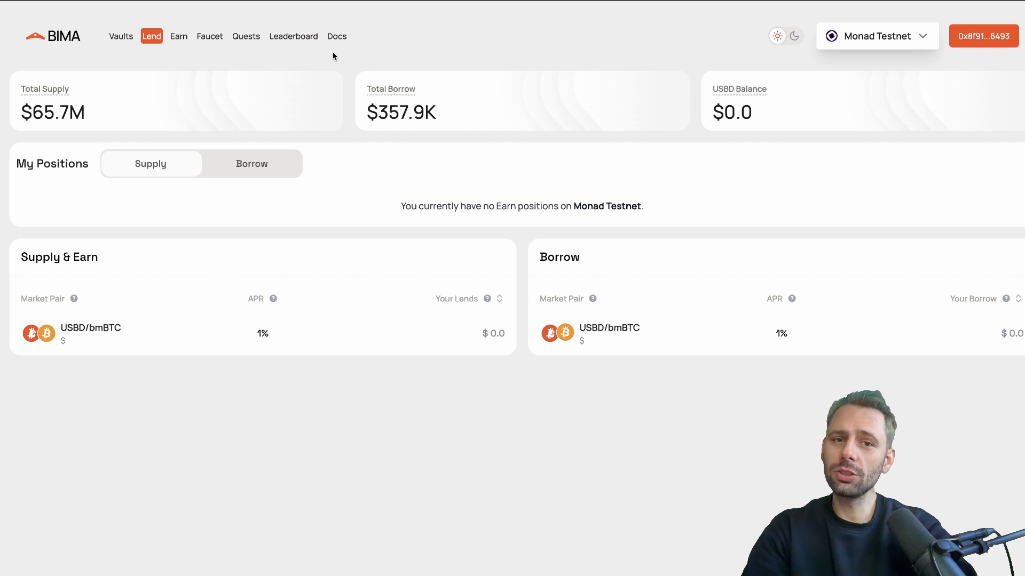
mouse_move(533, 154)
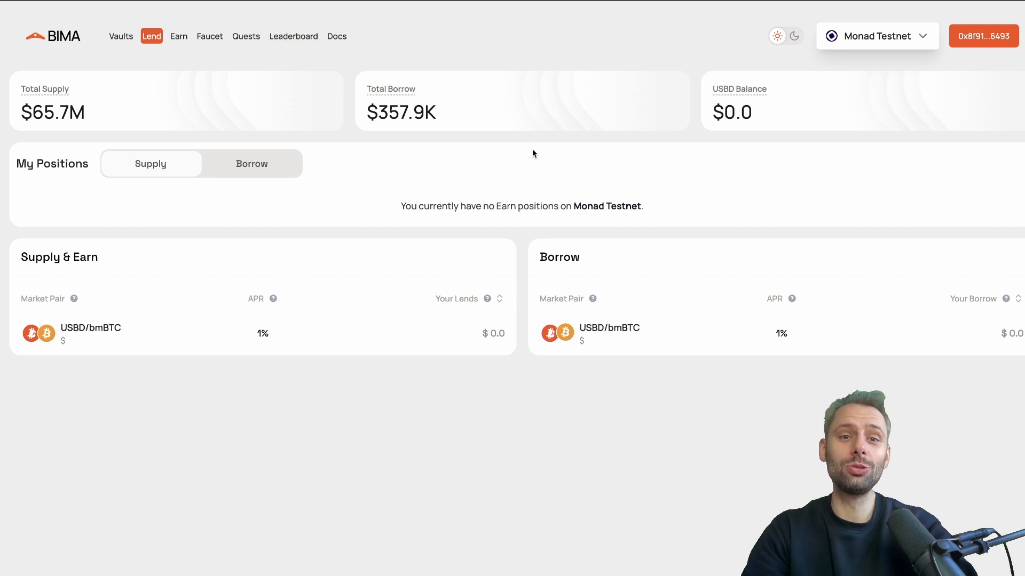
mouse_move(209, 35)
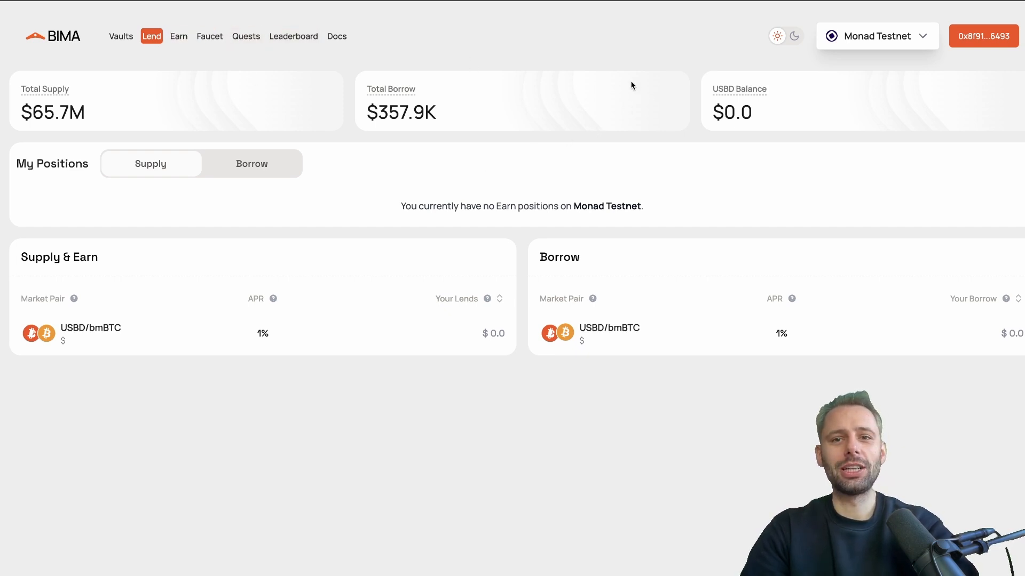
mouse_move(582, 128)
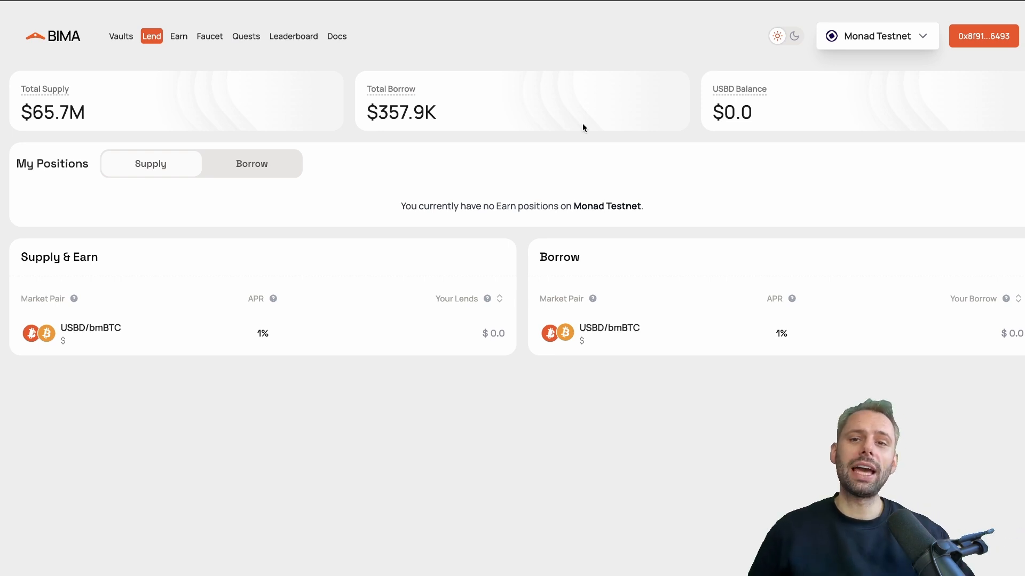
mouse_move(672, 52)
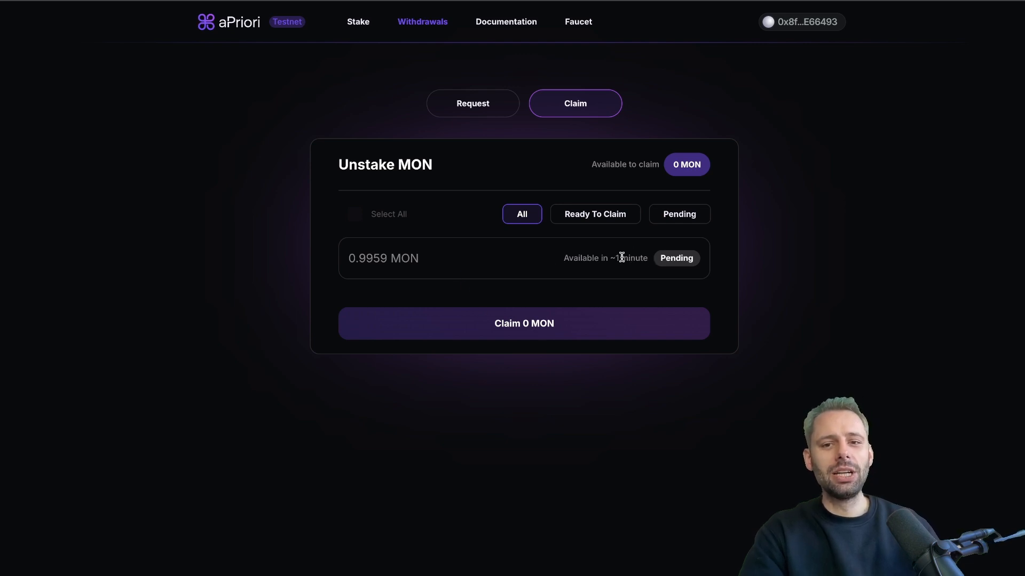
mouse_move(478, 253)
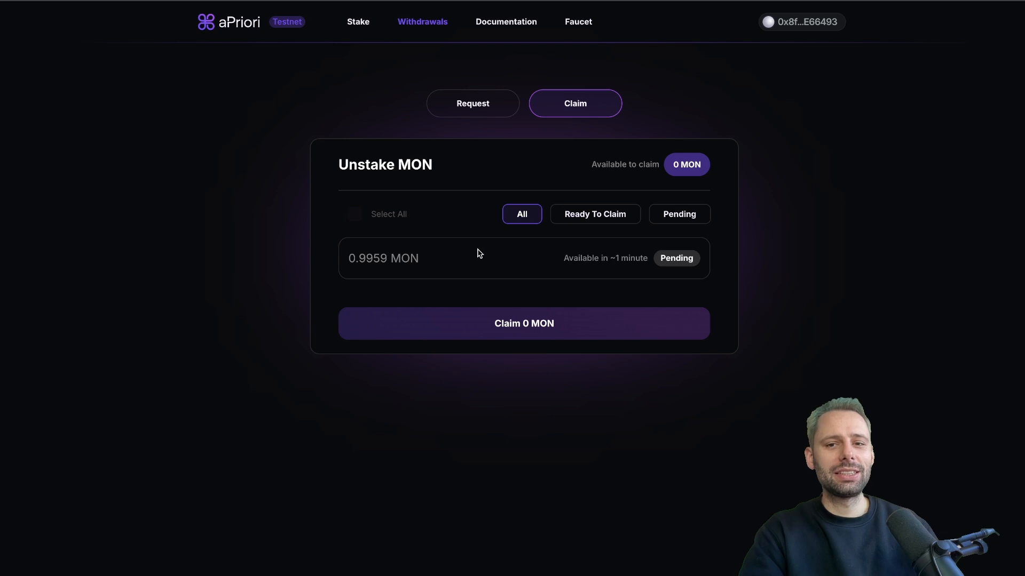
mouse_move(446, 222)
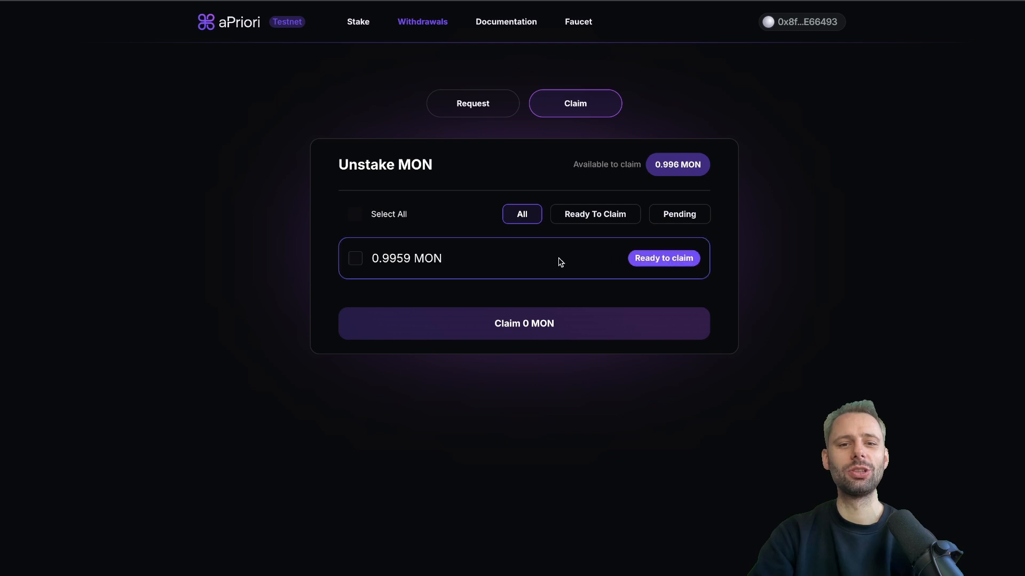
mouse_move(577, 257)
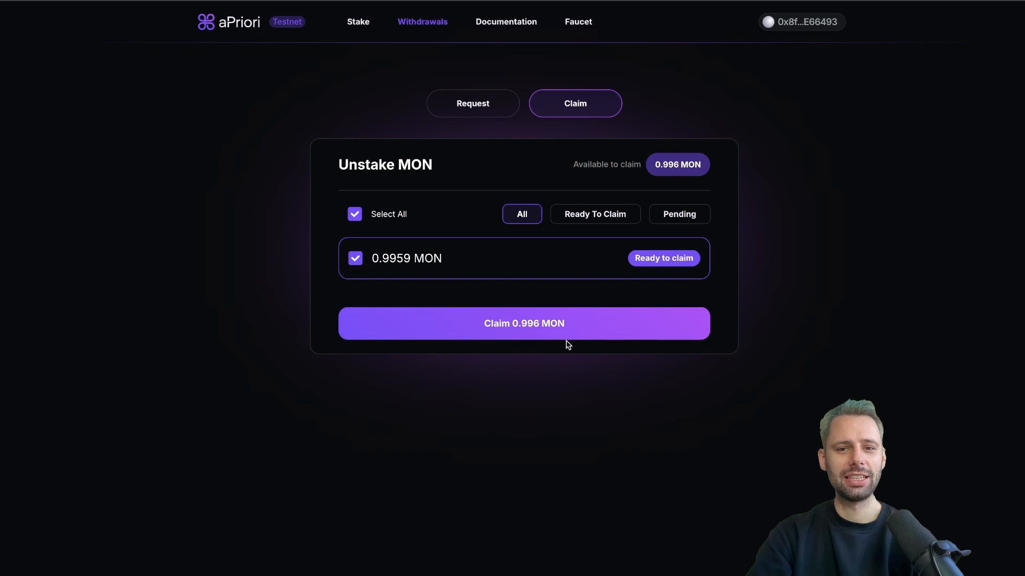
Claim the 0.996 MON withdrawal on aPriori and approve it in the wallet
click(523, 323)
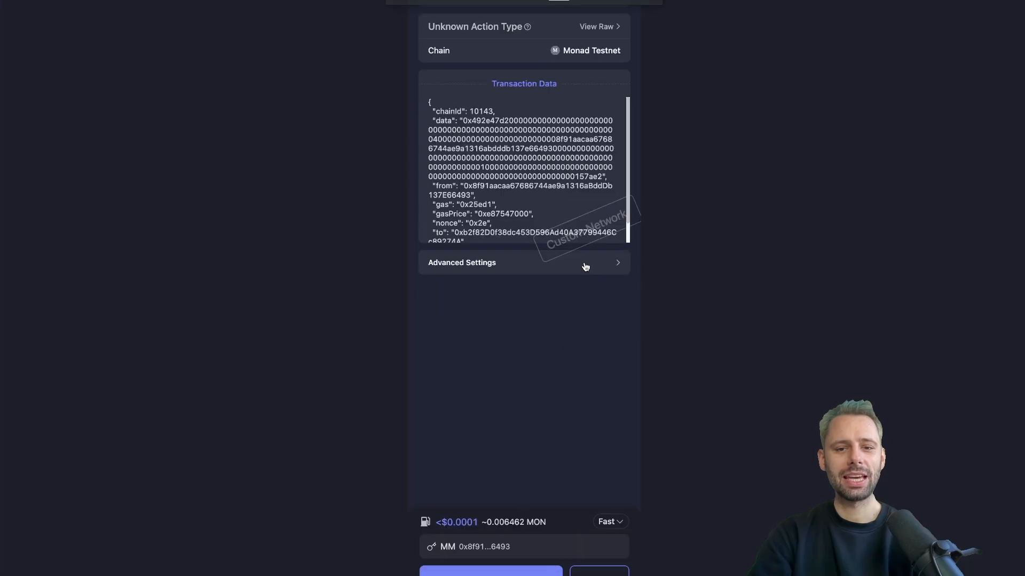
click(491, 572)
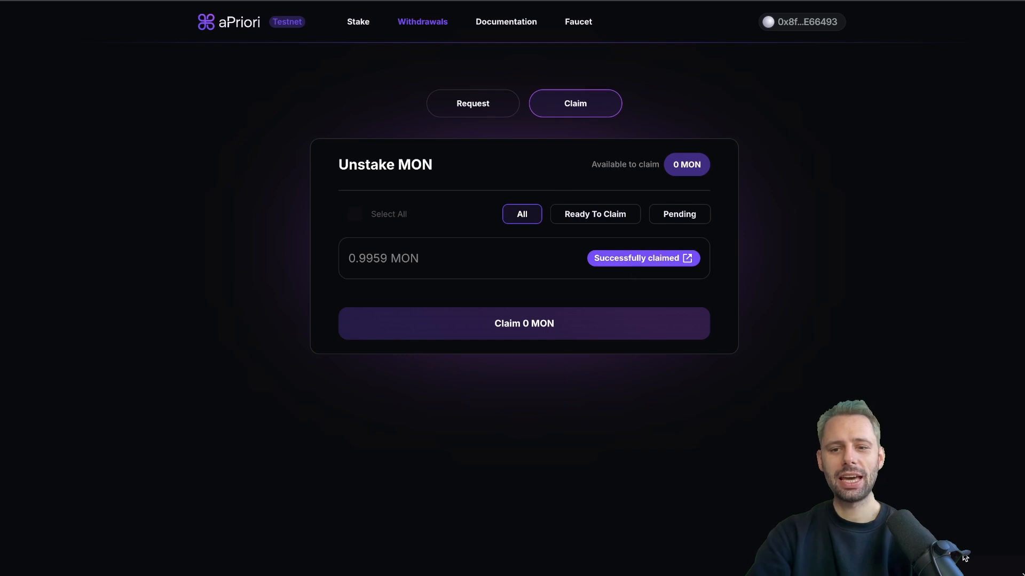
mouse_move(737, 237)
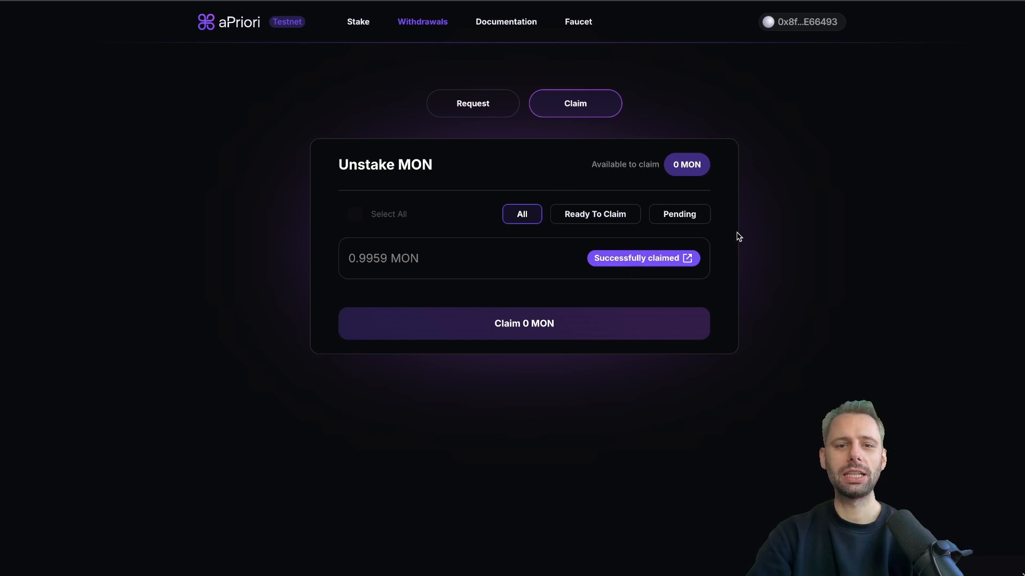
mouse_move(380, 260)
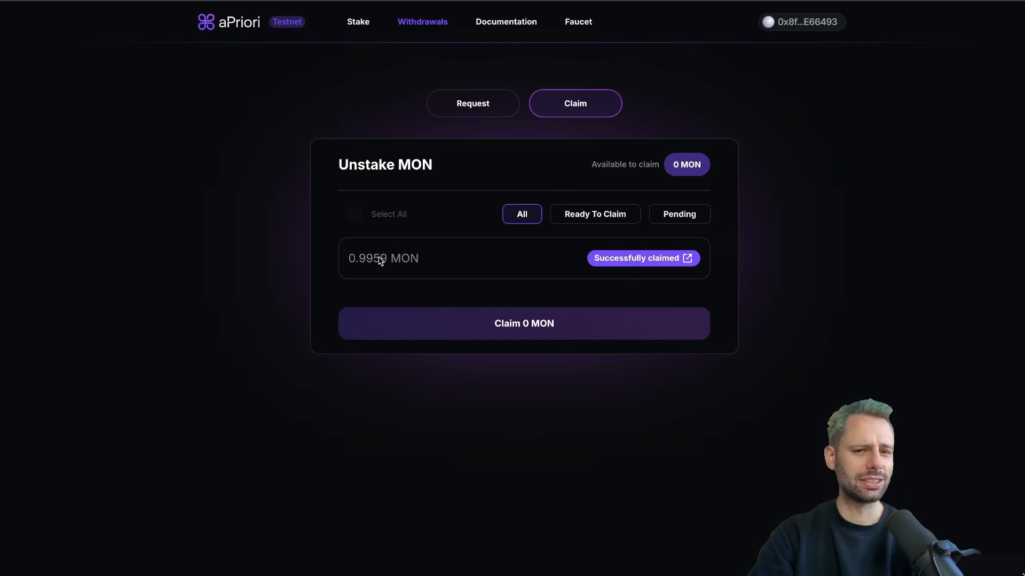
mouse_move(539, 235)
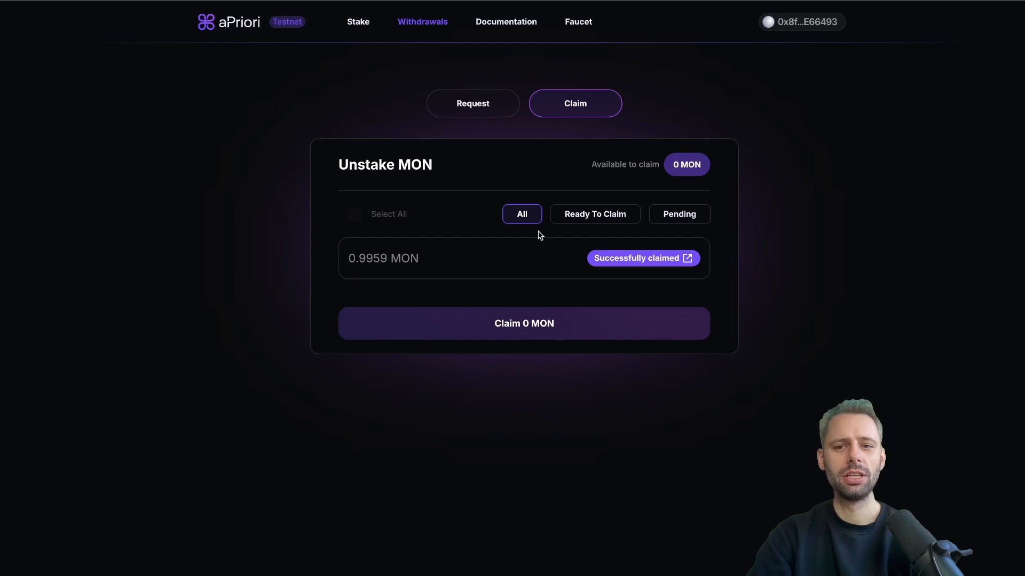
mouse_move(469, 135)
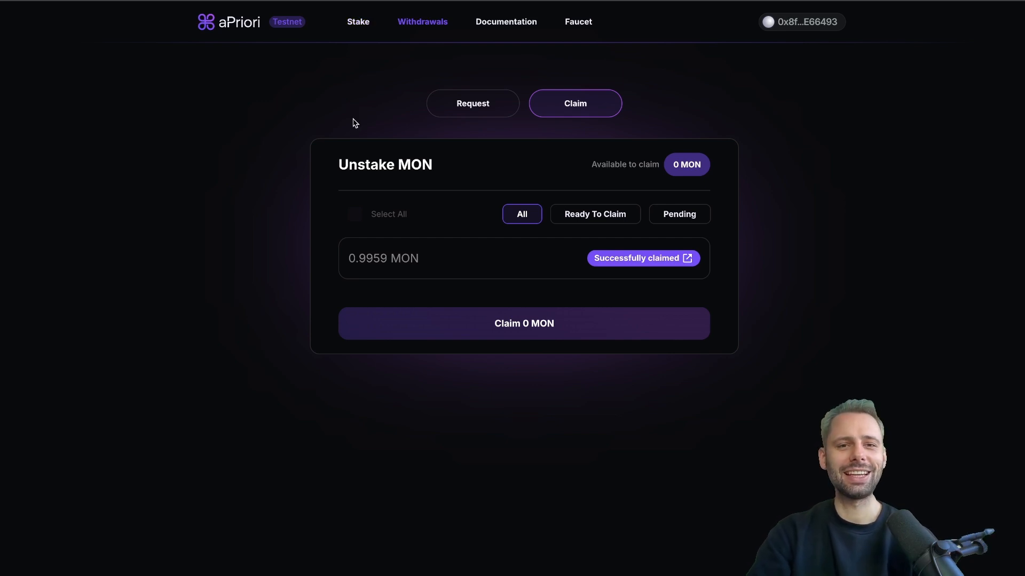
mouse_move(376, 97)
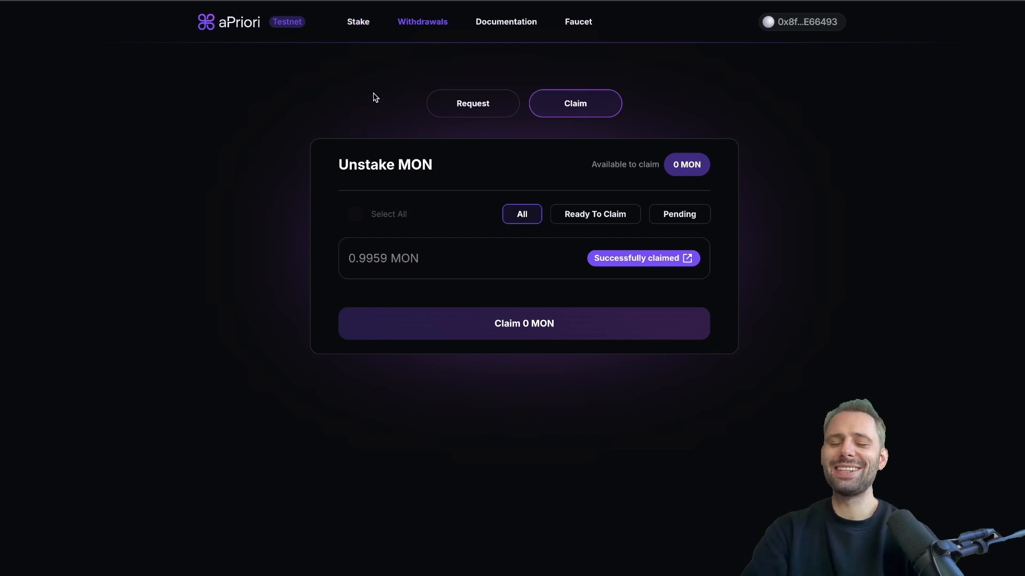